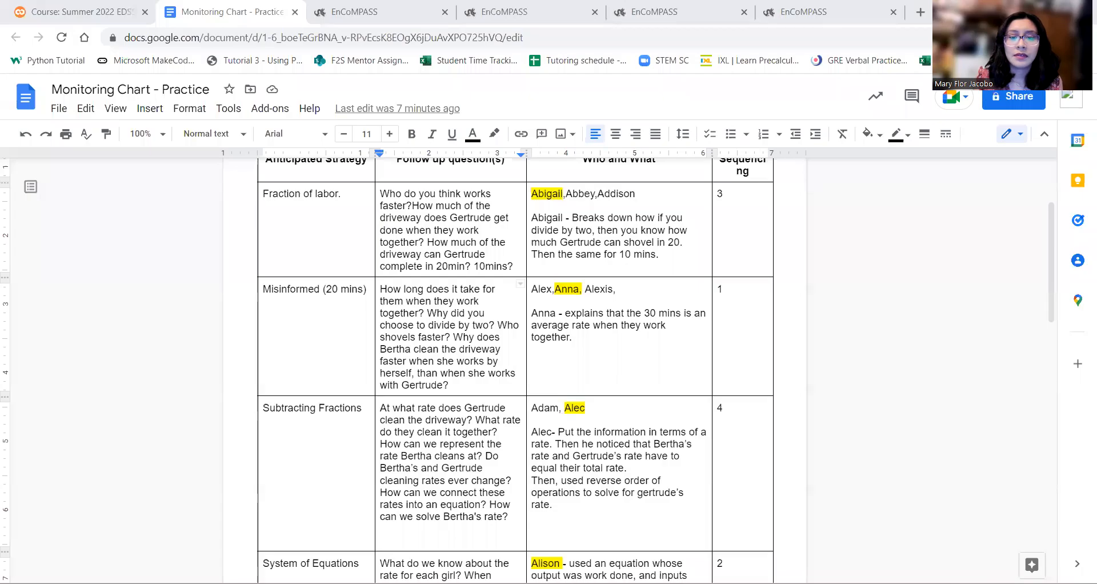
{"action": "scroll", "scroll_direction": "up", "scroll_amount": 3}
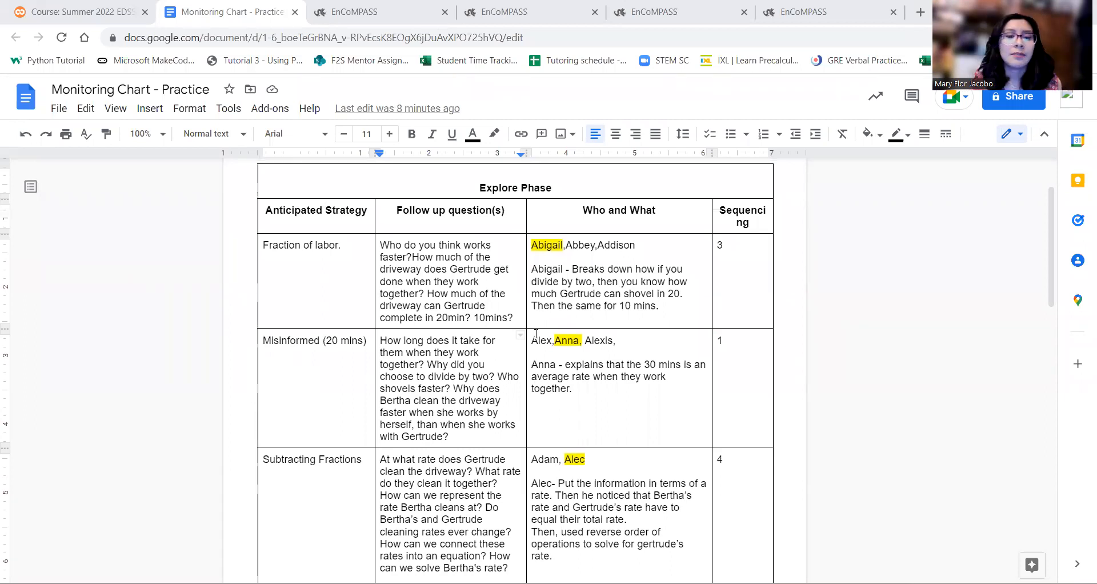
{"action": "scroll", "scroll_direction": "down", "scroll_amount": 3}
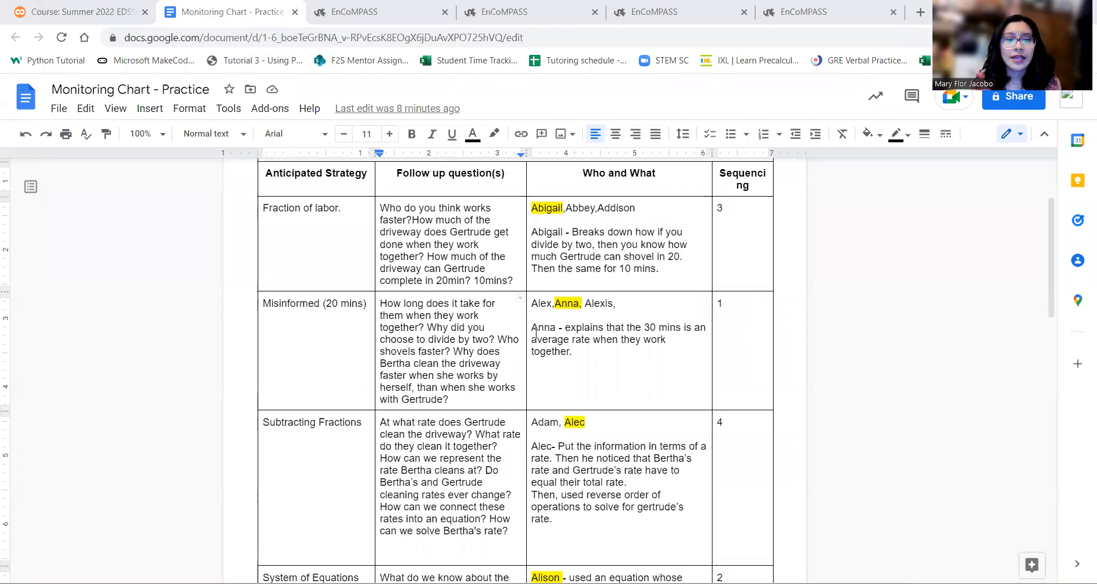
{"action": "scroll", "scroll_direction": "down", "scroll_amount": 3}
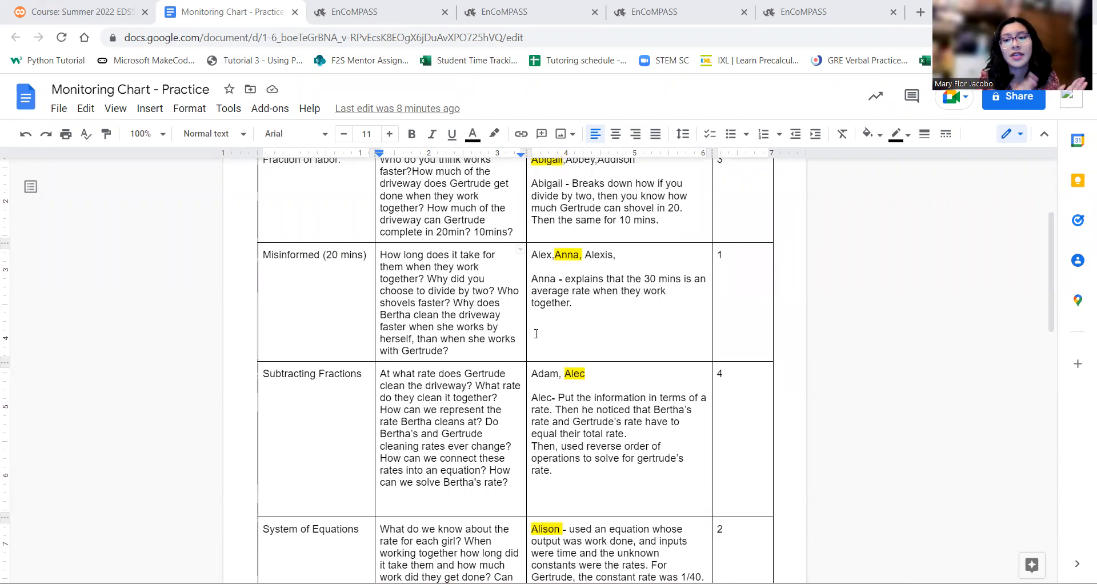
{"action": "mouse_move", "coordinate": [341, 349]}
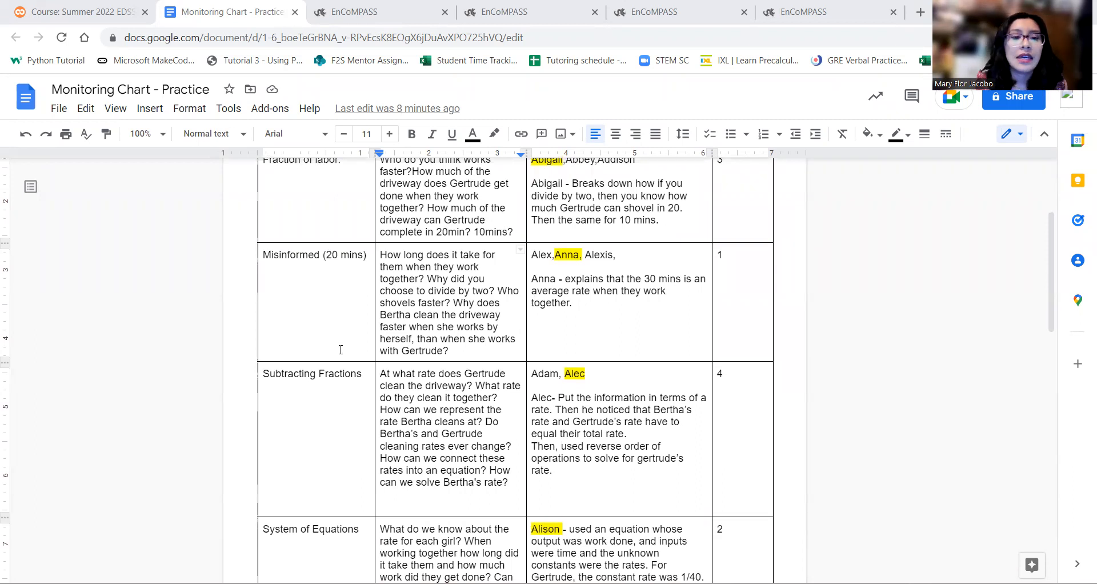
{"action": "scroll", "scroll_direction": "down", "scroll_amount": 3}
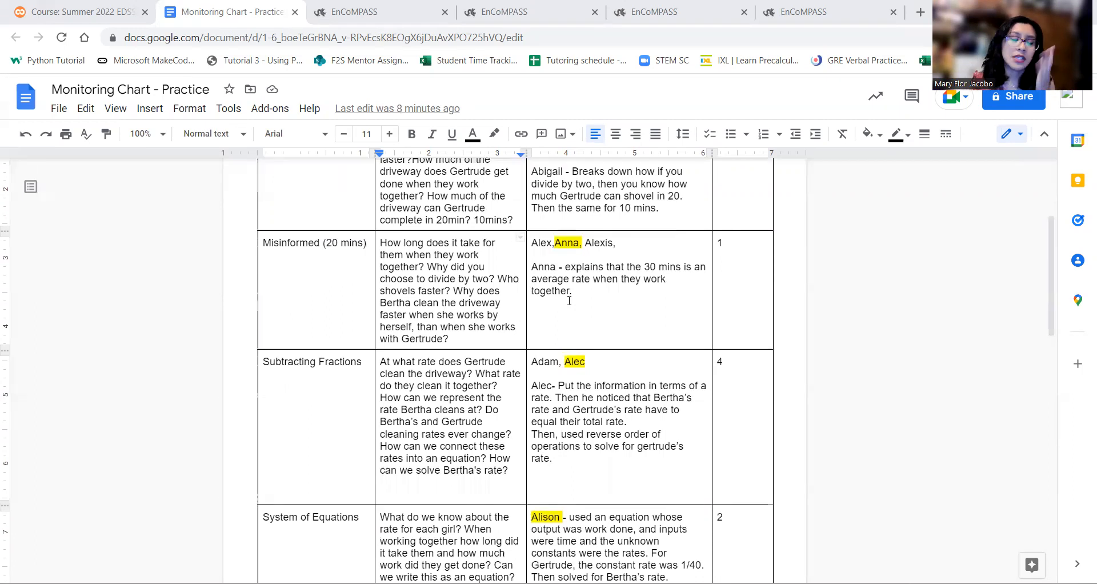
{"action": "scroll", "scroll_direction": "down", "scroll_amount": 3}
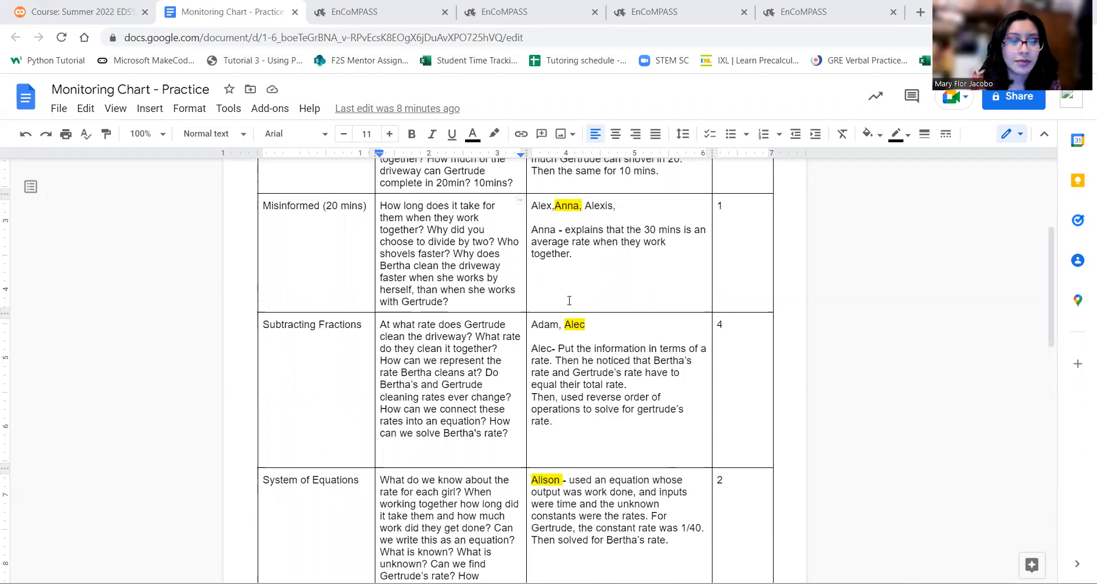
{"action": "scroll", "scroll_direction": "down", "scroll_amount": 3}
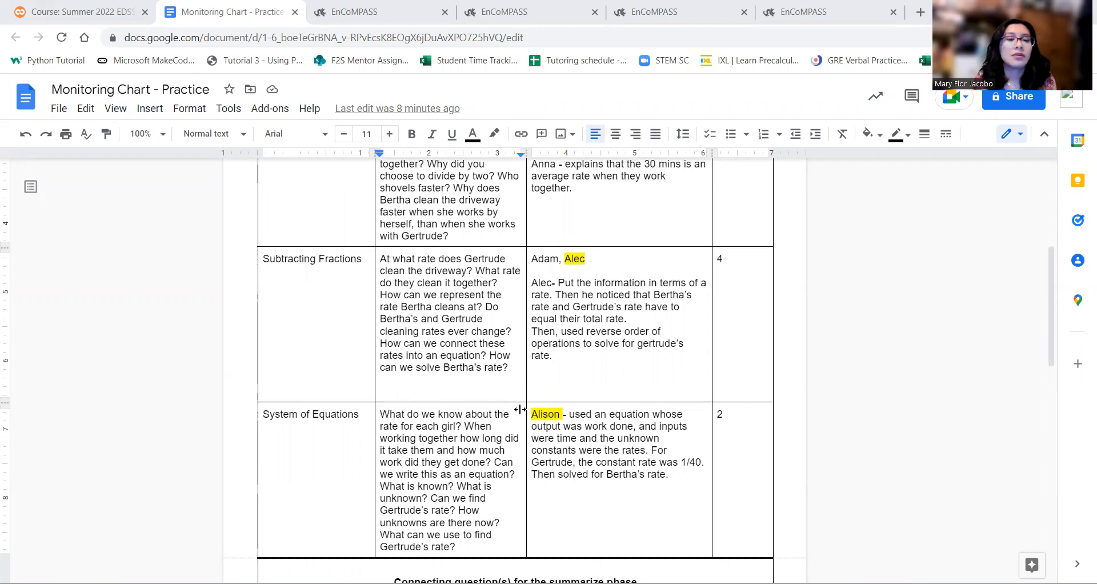
{"action": "scroll", "scroll_direction": "up", "scroll_amount": 3}
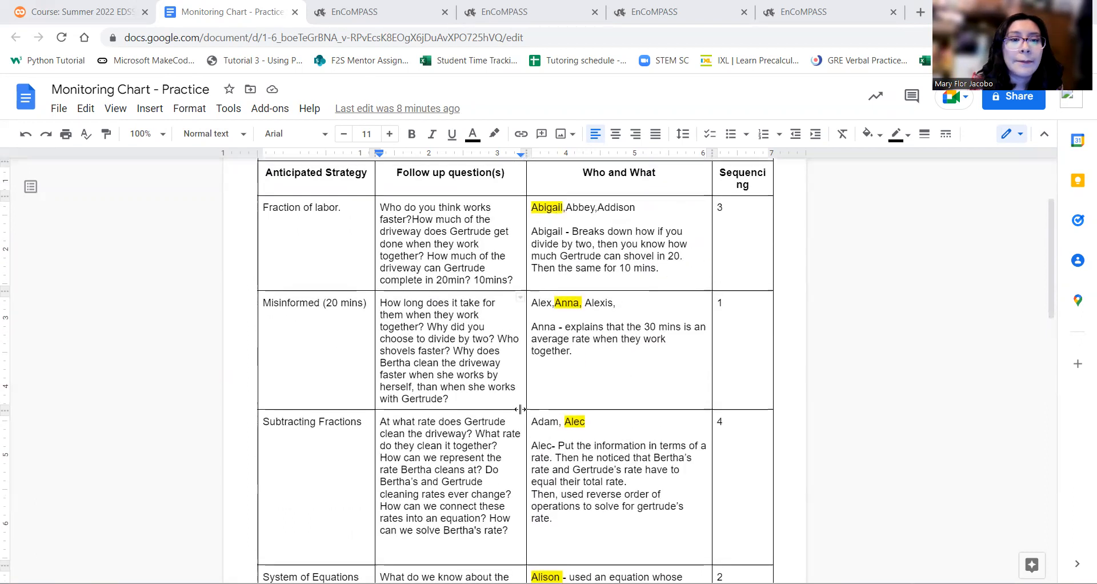
{"action": "scroll", "scroll_direction": "down", "scroll_amount": 3}
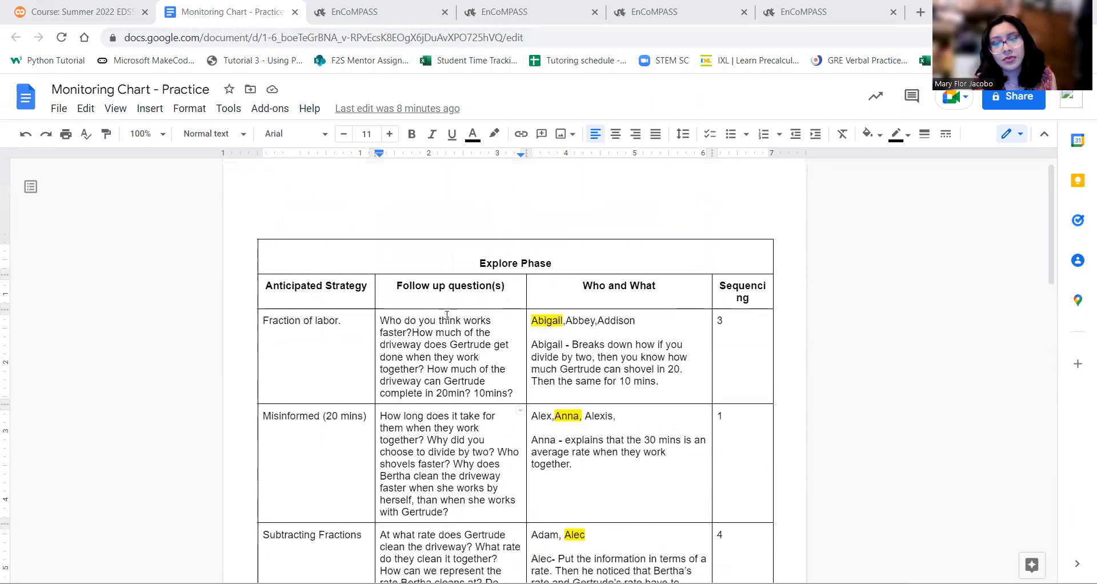
{"action": "scroll", "scroll_direction": "down", "scroll_amount": 3}
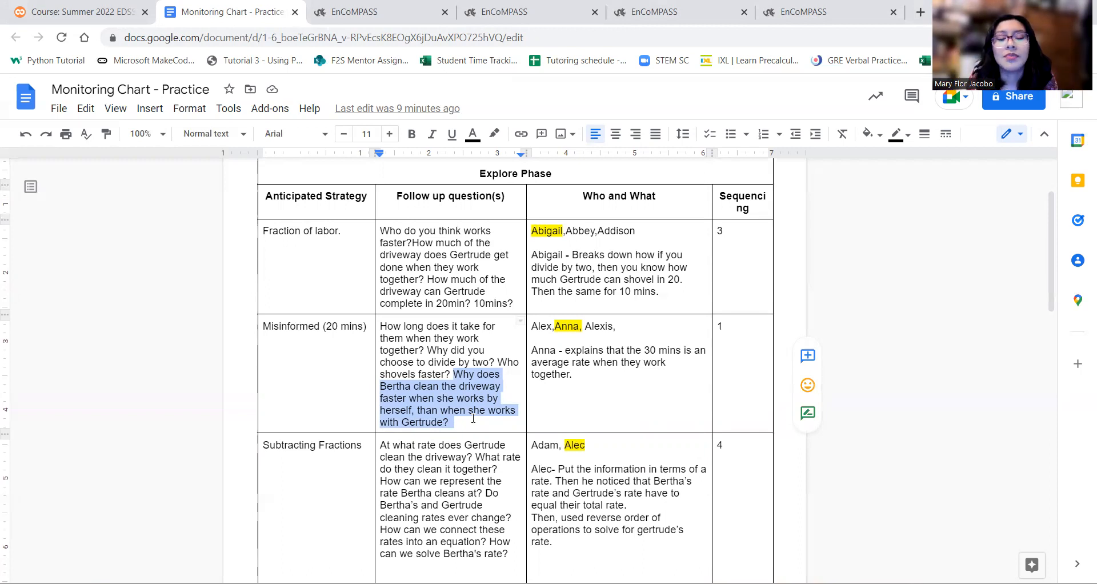
{"action": "left_click", "coordinate": [379, 12]}
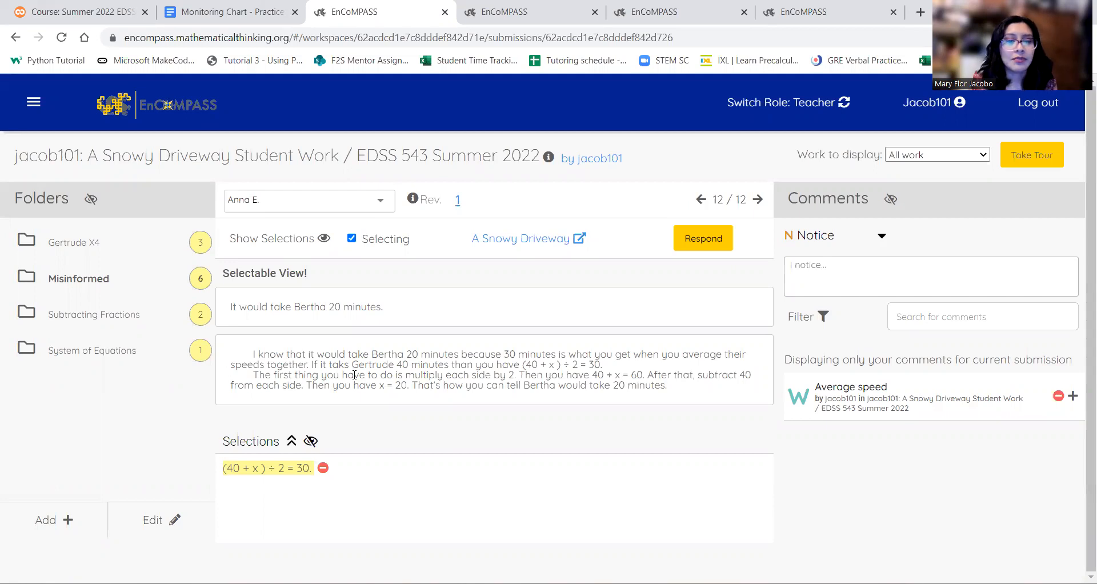
{"action": "mouse_move", "coordinate": [525, 366]}
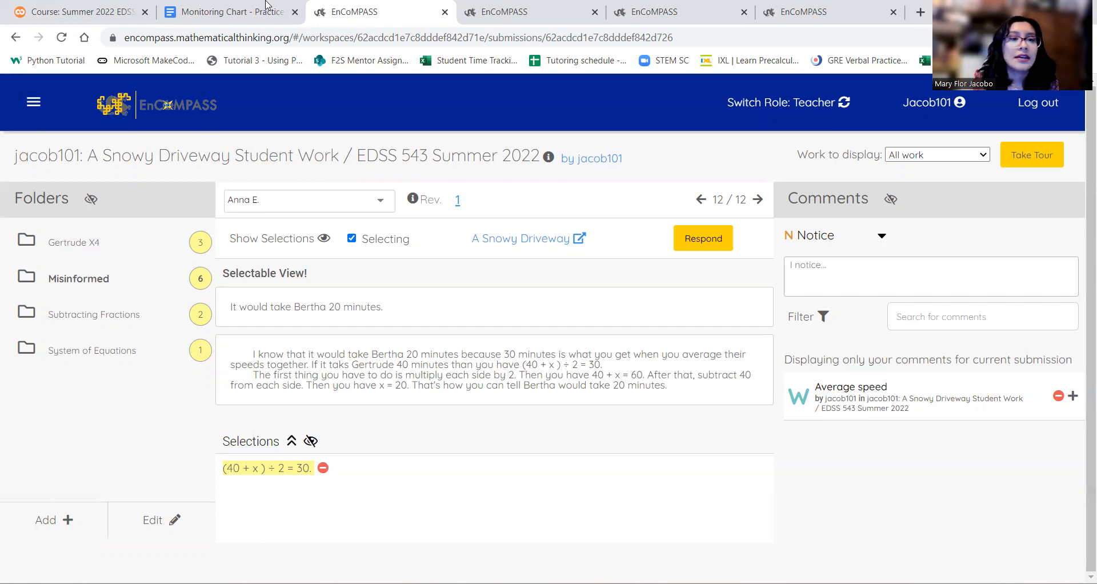
{"action": "left_click", "coordinate": [227, 11]}
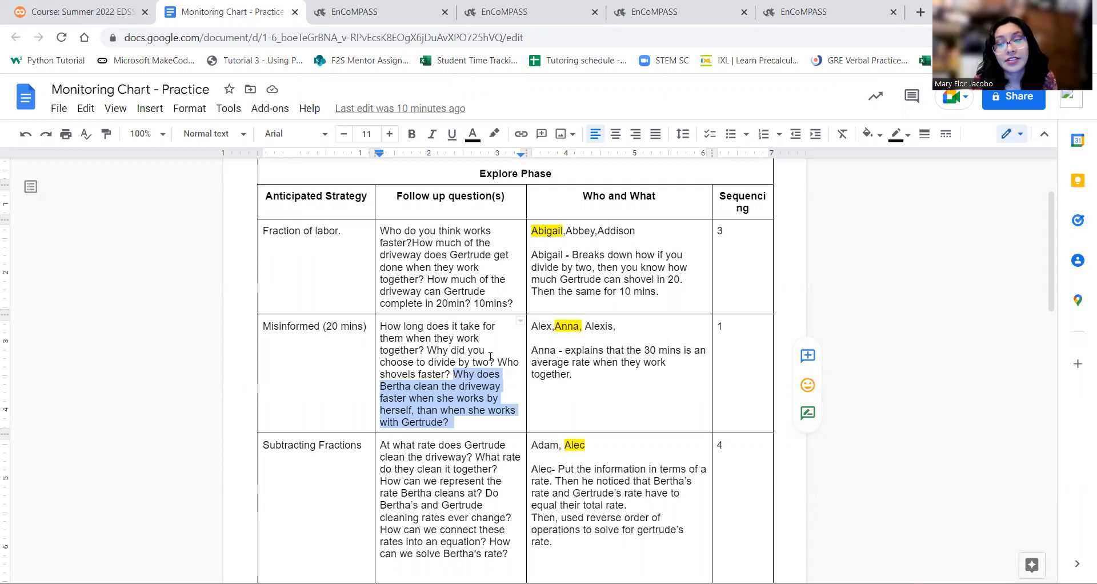
{"action": "mouse_move", "coordinate": [482, 532]}
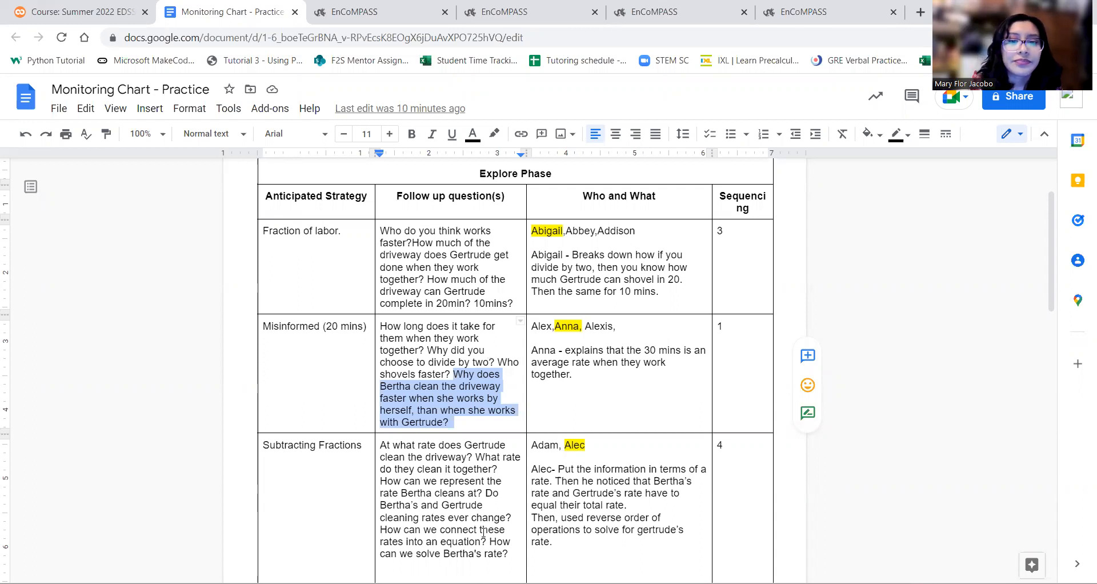
{"action": "scroll", "scroll_direction": "down", "scroll_amount": 3}
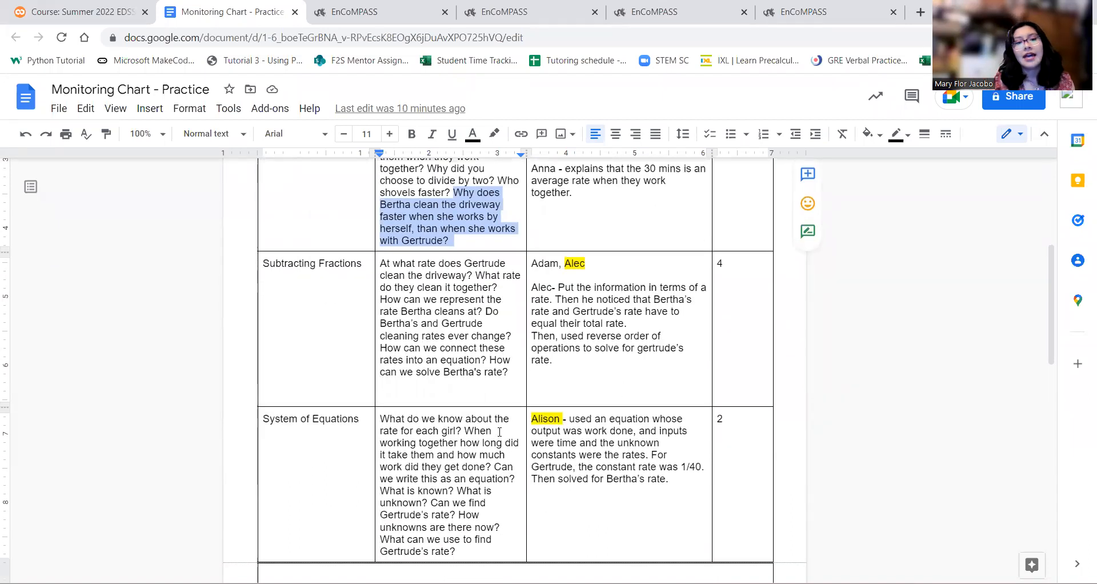
{"action": "left_click", "coordinate": [531, 12]}
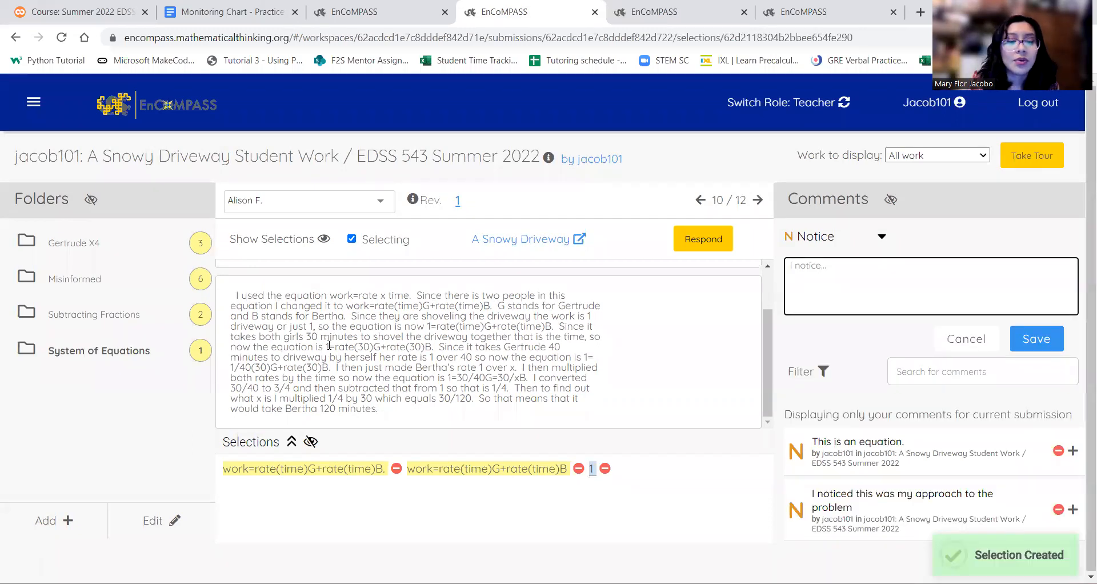
Step: Highlight fragments of Alison F.'s equation and the passage about Gertrude's rate
{"action": "double_click", "coordinate": [346, 347]}
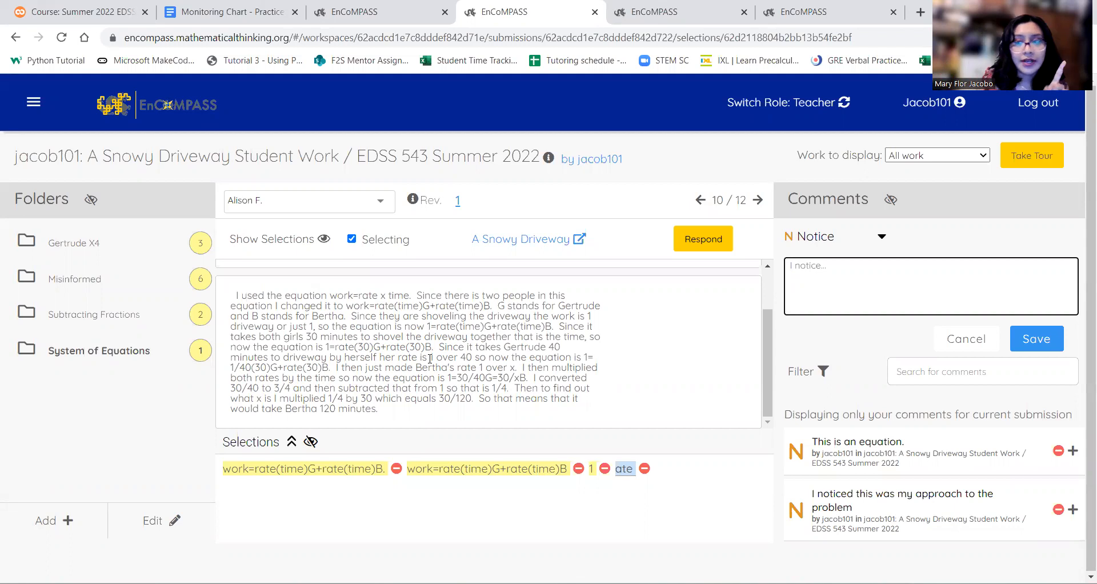
{"action": "left_click", "coordinate": [909, 286]}
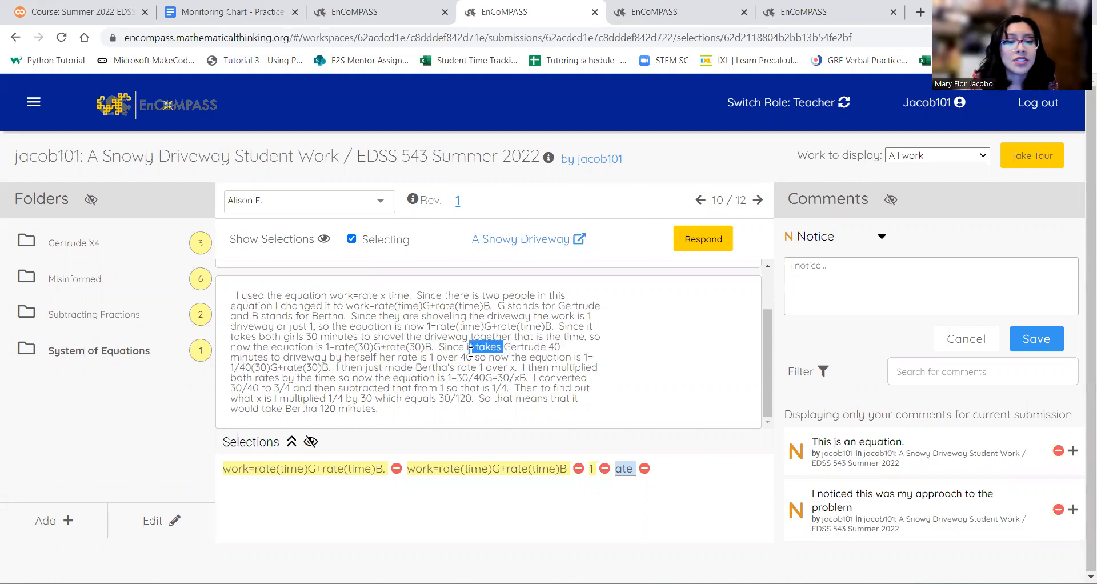
{"action": "left_click_drag", "start_coordinate": [476, 346], "coordinate": [471, 357]}
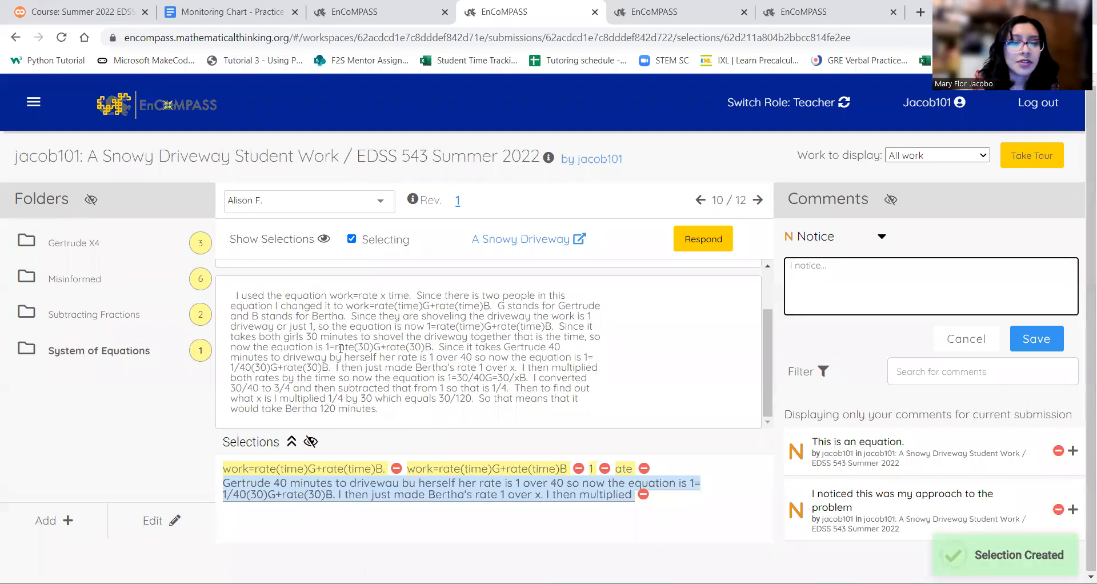
{"action": "left_click", "coordinate": [643, 493]}
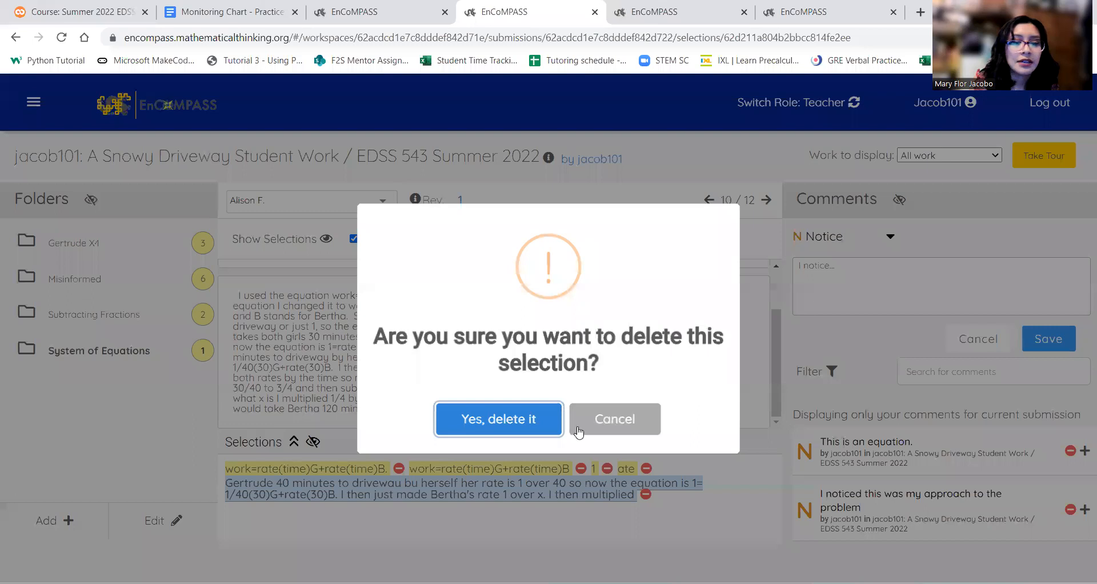
{"action": "left_click", "coordinate": [498, 419]}
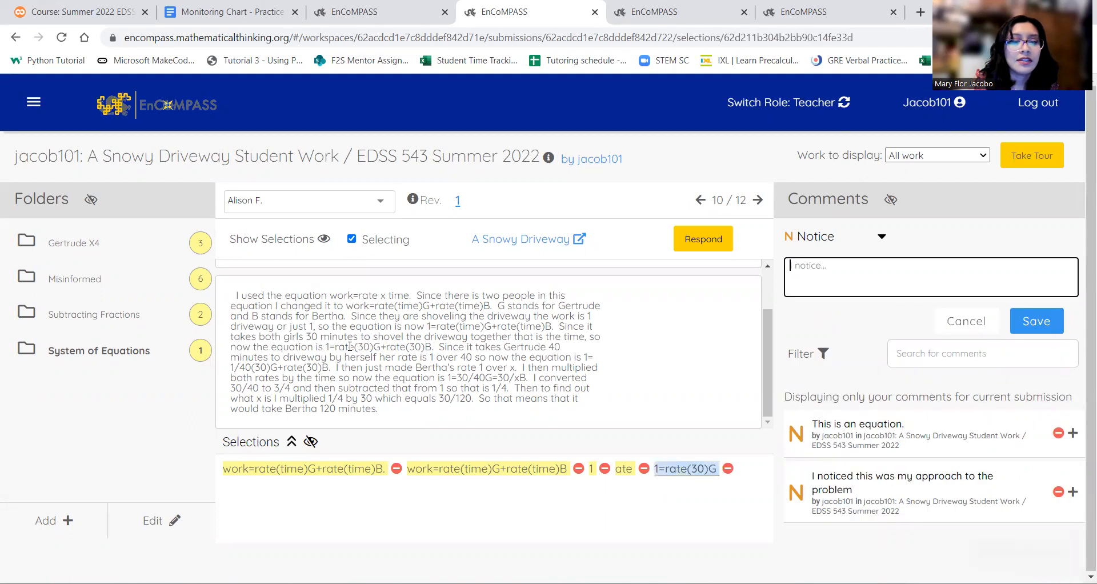
{"action": "left_click", "coordinate": [730, 468]}
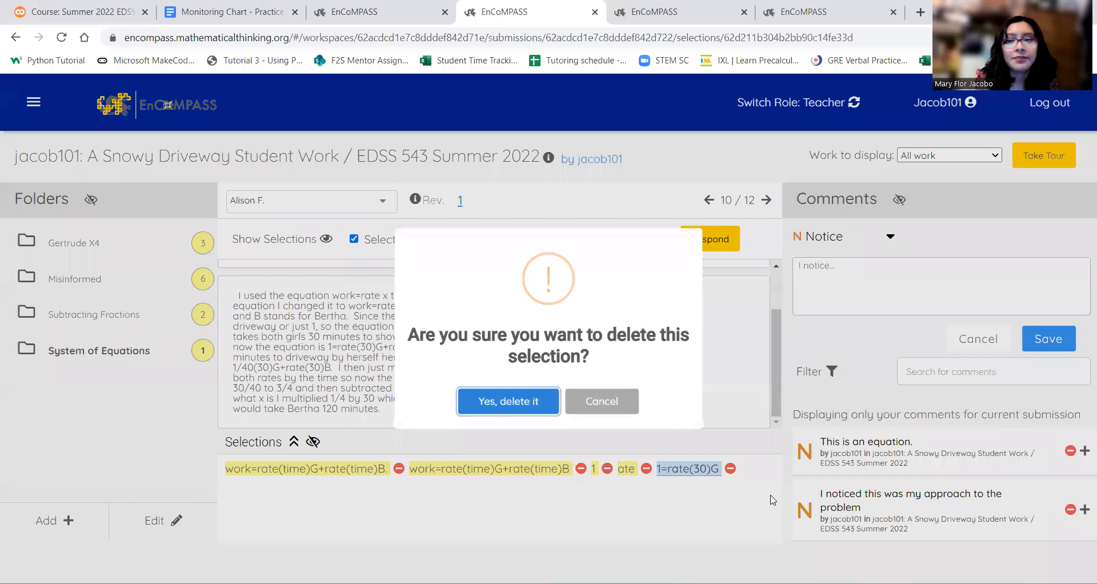
{"action": "left_click", "coordinate": [507, 400]}
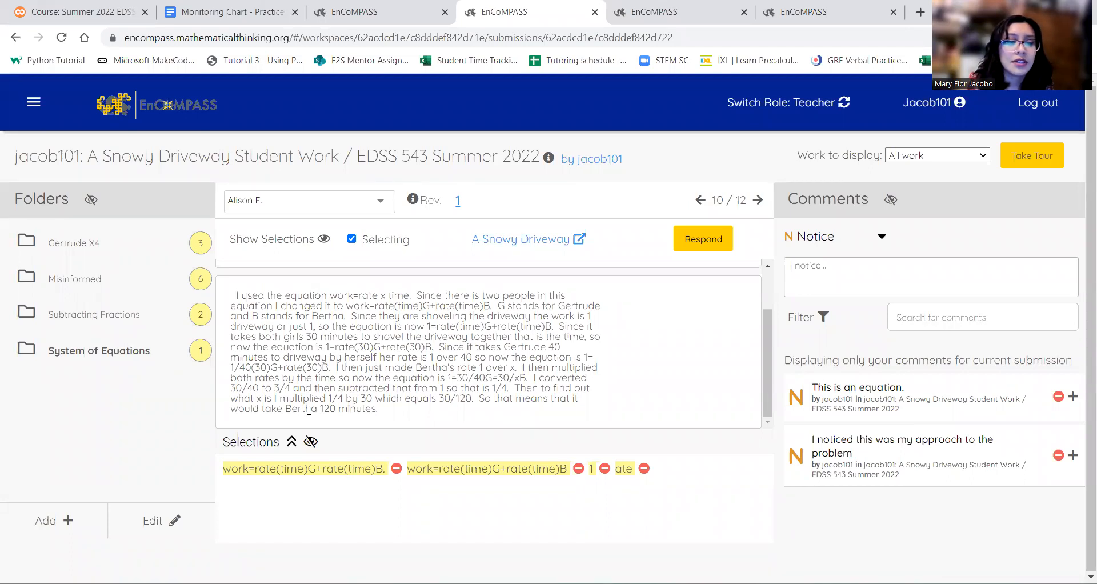
{"action": "left_click", "coordinate": [757, 200]}
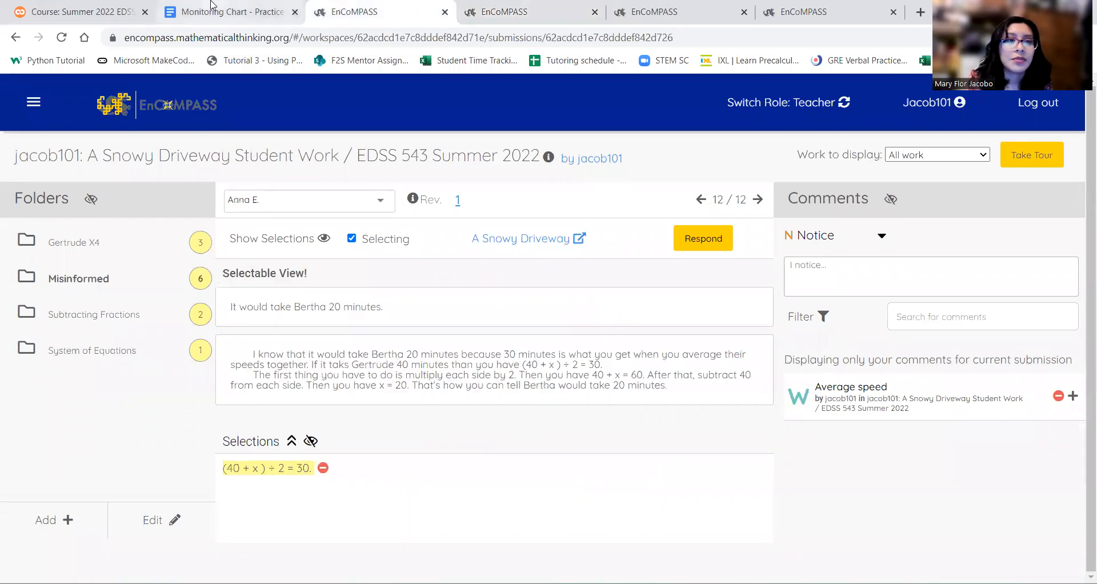
Step: Add a selection starting with "30" from the System of Equations student's equation work
{"action": "left_click", "coordinate": [229, 11]}
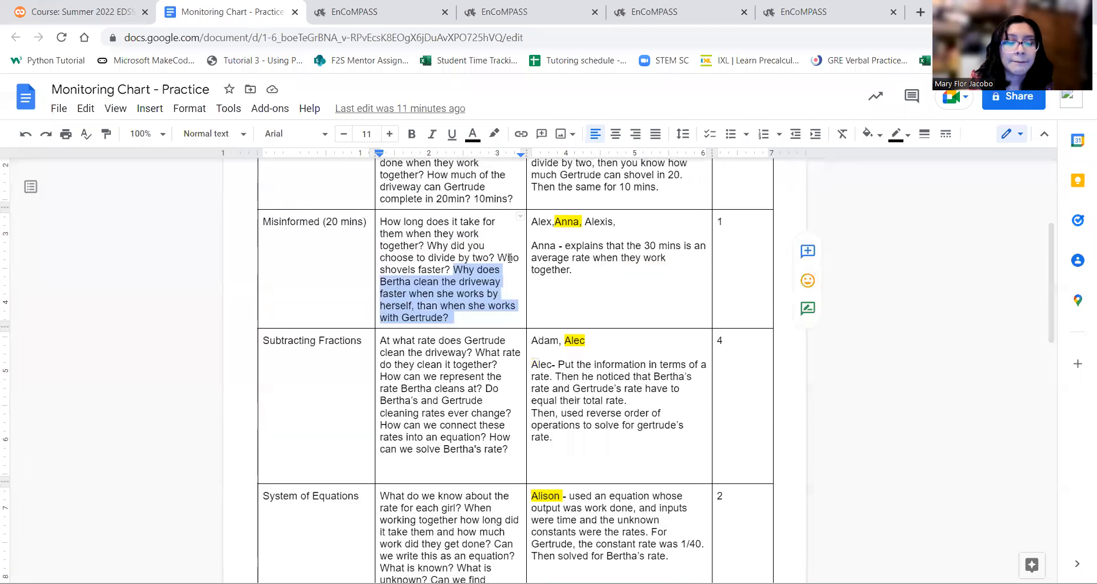
{"action": "scroll", "scroll_direction": "down", "scroll_amount": 3}
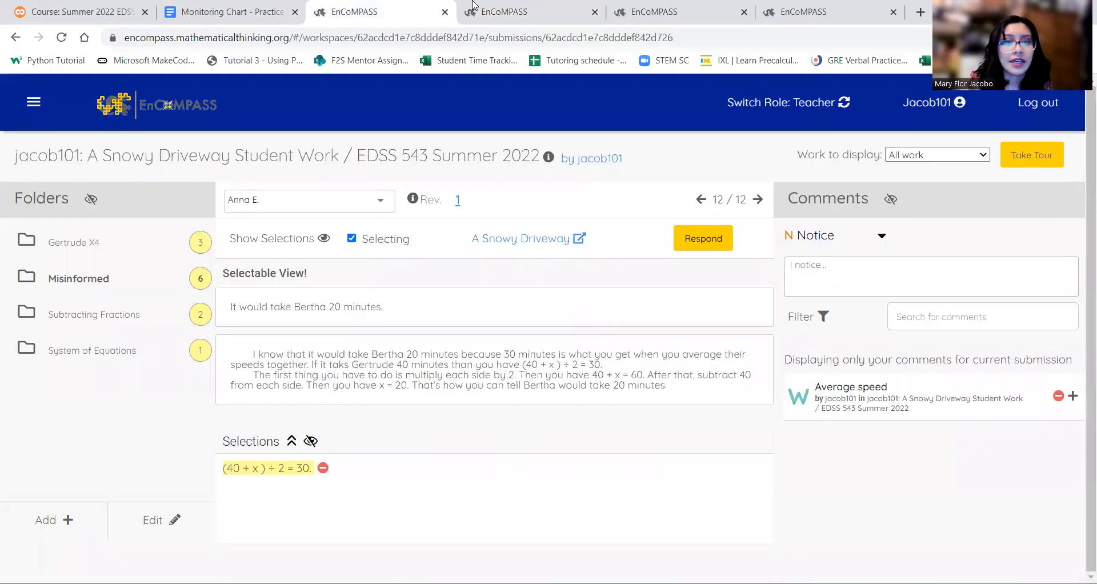
{"action": "left_click", "coordinate": [701, 199]}
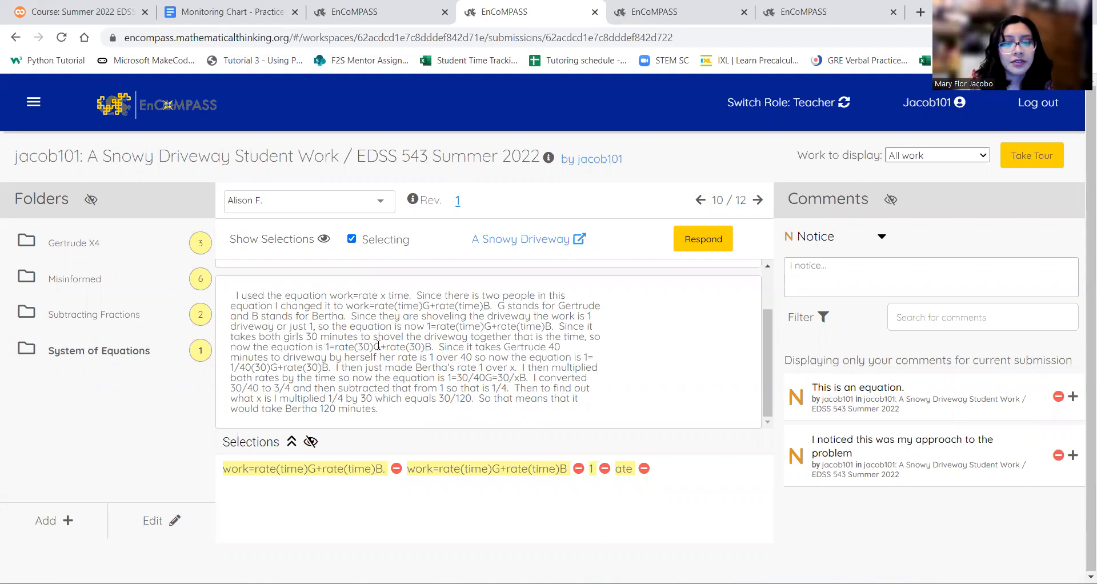
{"action": "double_click", "coordinate": [412, 346]}
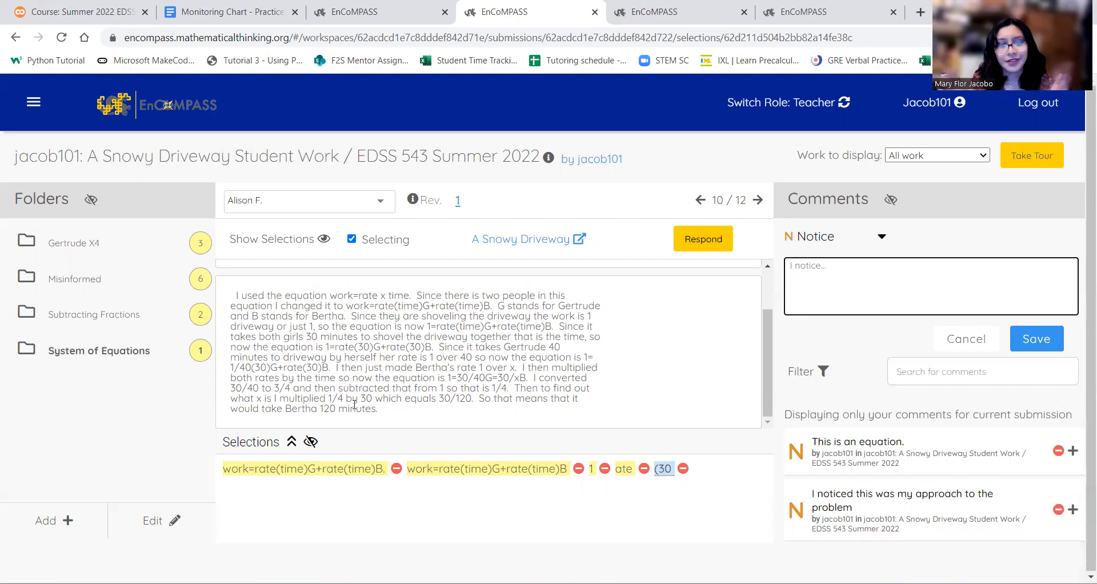
{"action": "mouse_move", "coordinate": [346, 11]}
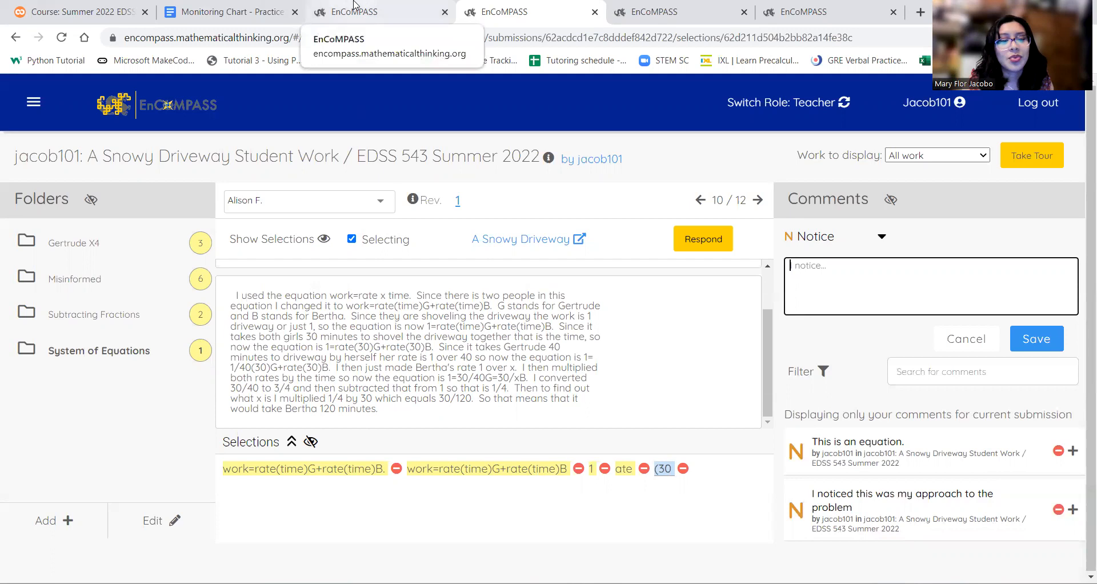
{"action": "mouse_move", "coordinate": [282, 411]}
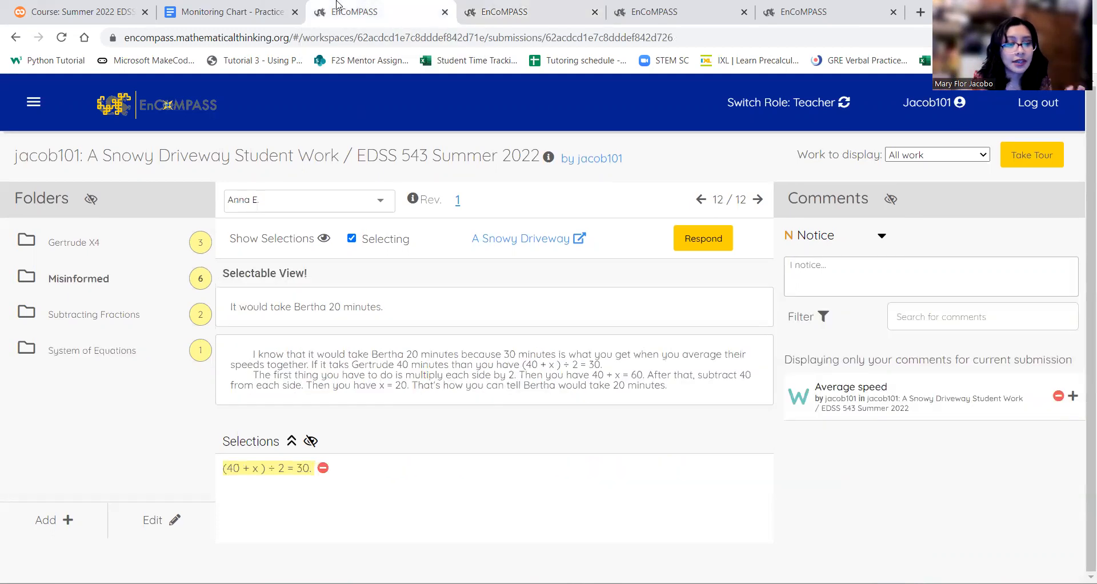
Step: Review the chart's summarize-phase connecting questions, then bring up the Subtracting Fractions submission
{"action": "left_click", "coordinate": [227, 12]}
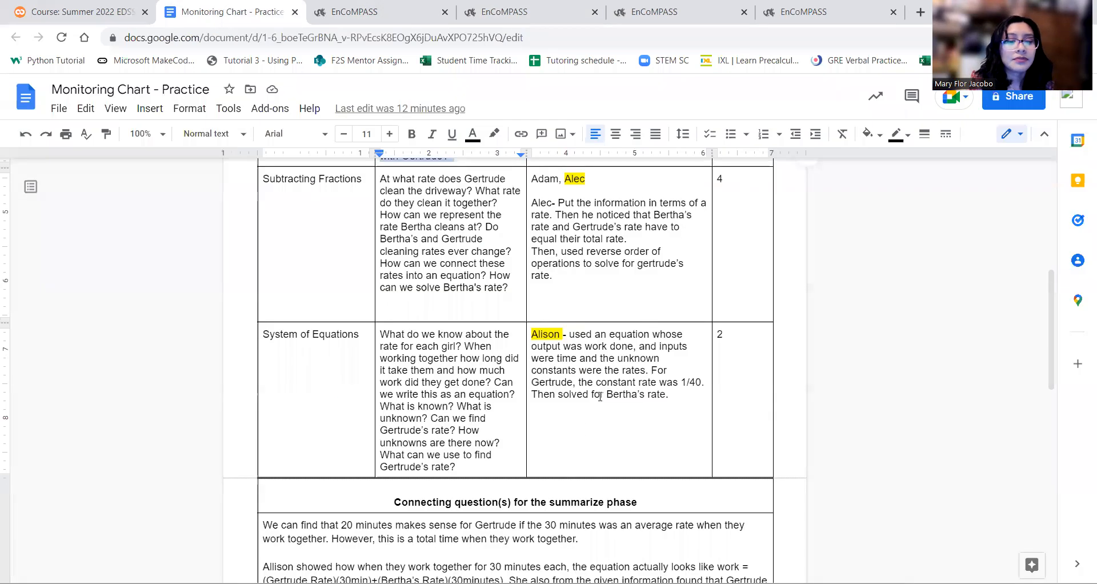
{"action": "scroll", "scroll_direction": "down", "scroll_amount": 3}
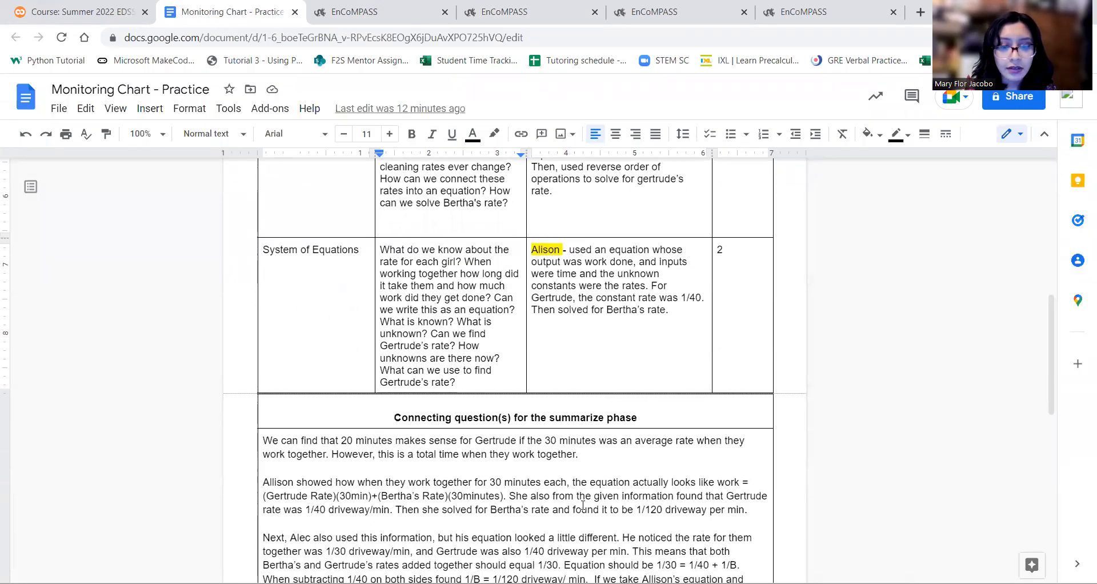
{"action": "scroll", "scroll_direction": "down", "scroll_amount": 3}
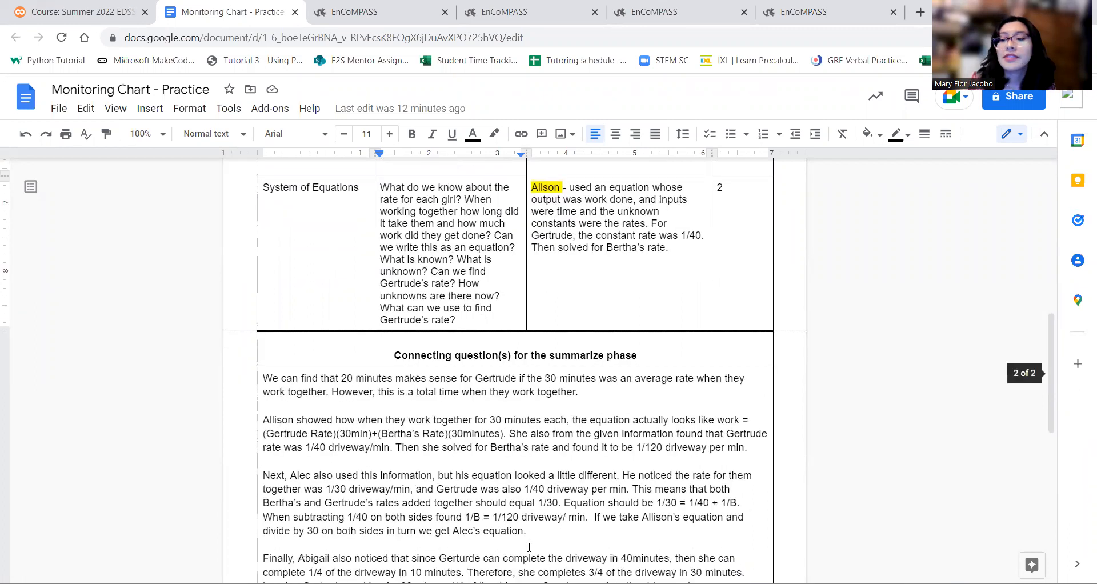
{"action": "scroll", "scroll_direction": "up", "scroll_amount": 3}
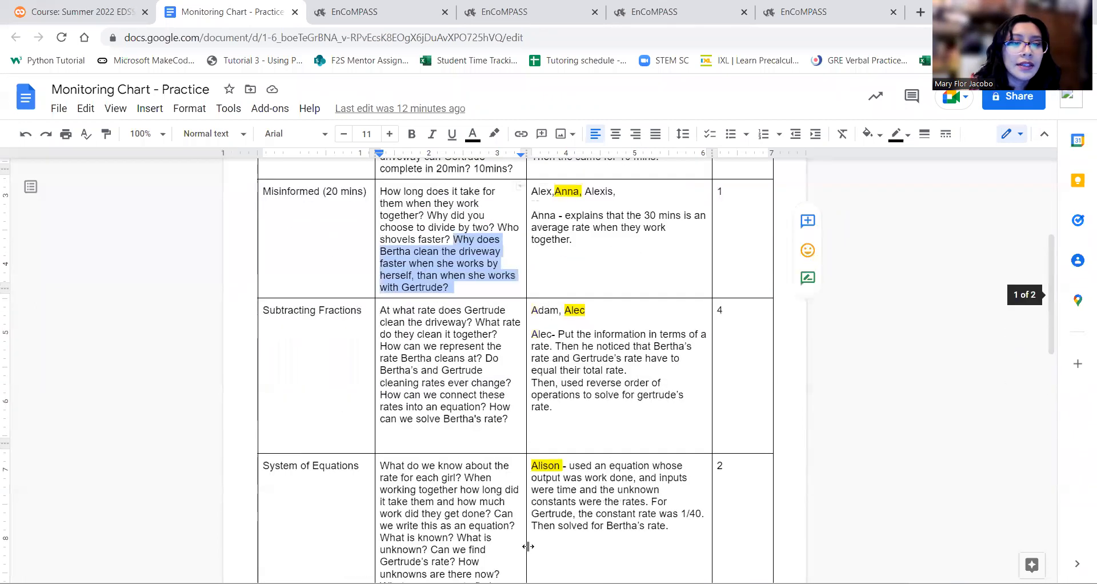
{"action": "scroll", "scroll_direction": "down", "scroll_amount": 3}
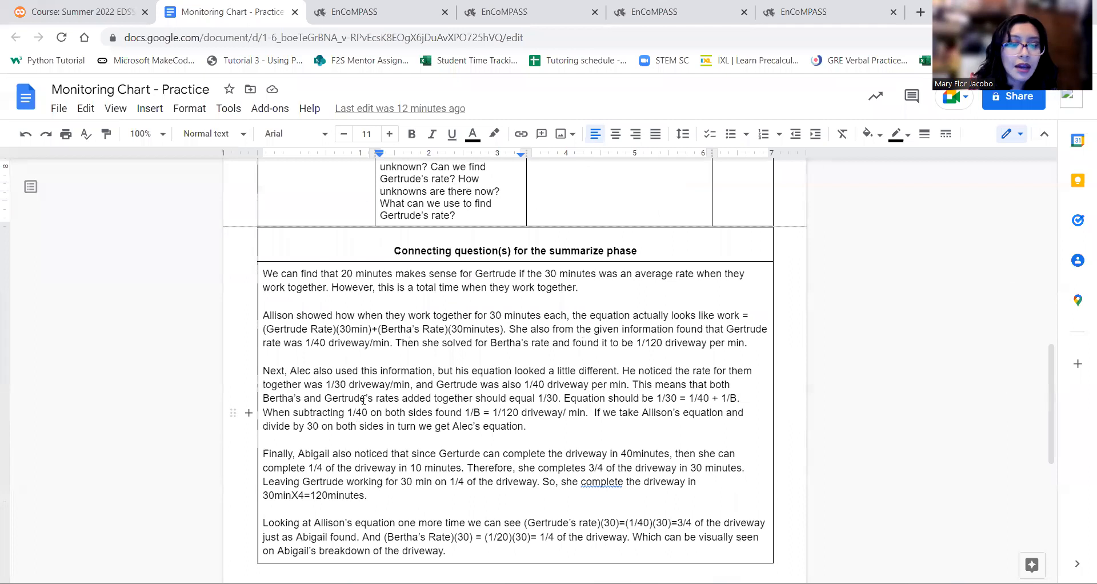
{"action": "scroll", "scroll_direction": "up", "scroll_amount": 3}
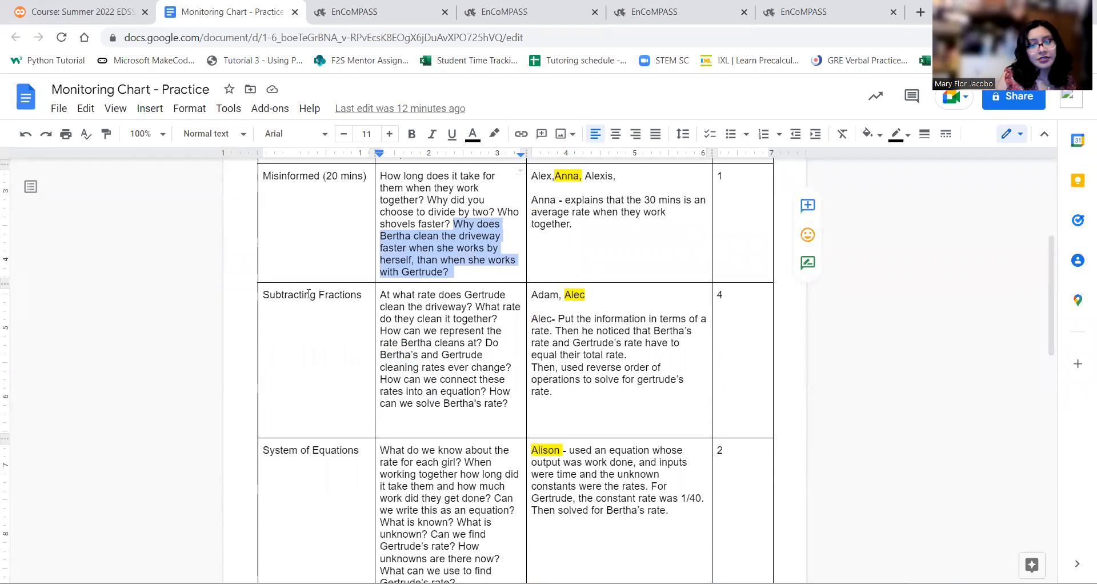
{"action": "left_click", "coordinate": [672, 12]}
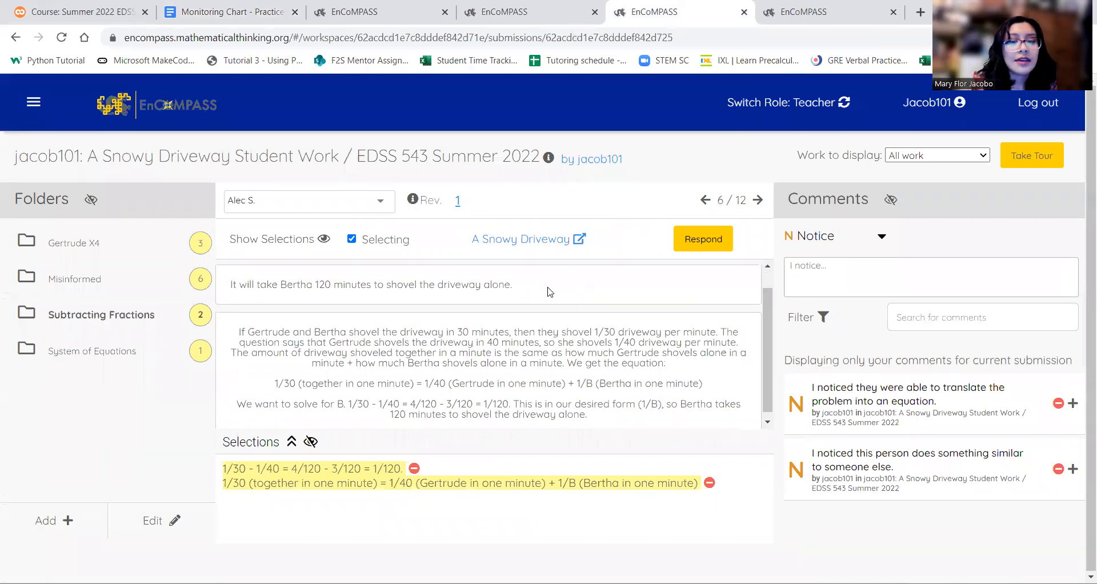
{"action": "scroll", "scroll_direction": "up", "scroll_amount": 3}
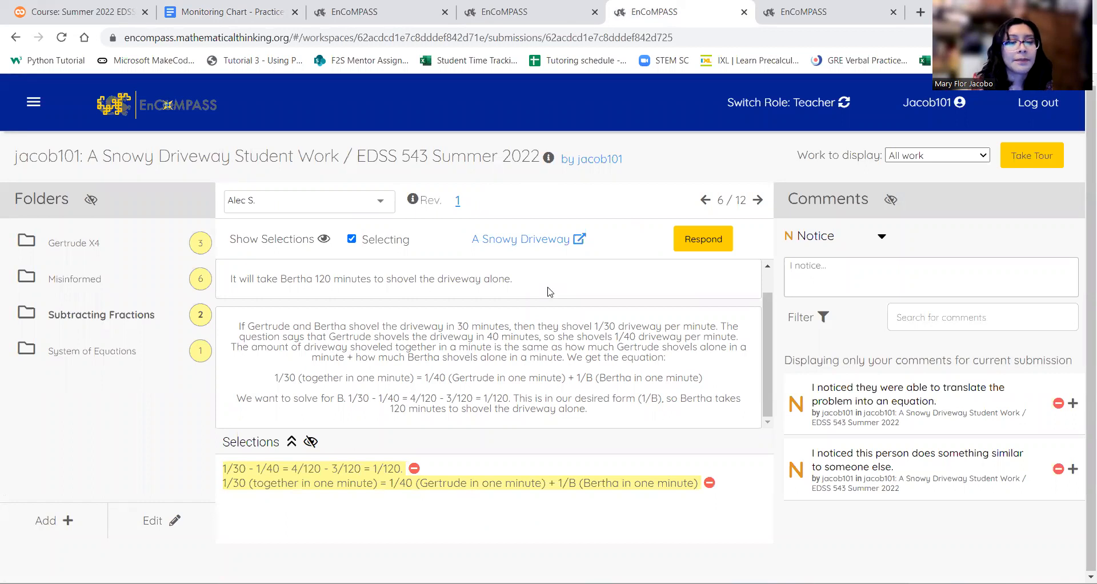
{"action": "mouse_move", "coordinate": [279, 373]}
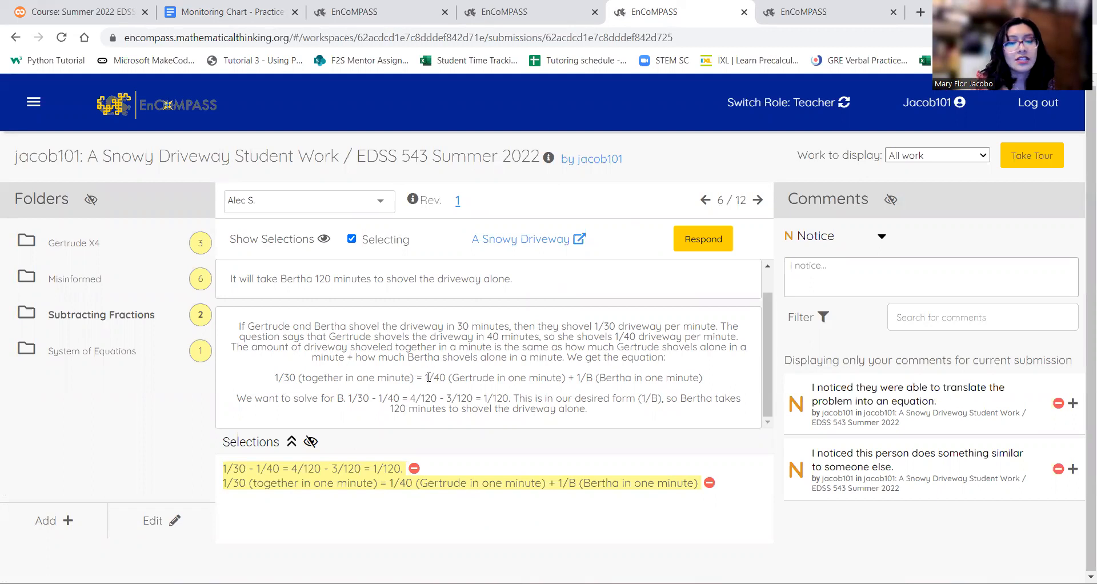
{"action": "mouse_move", "coordinate": [558, 370]}
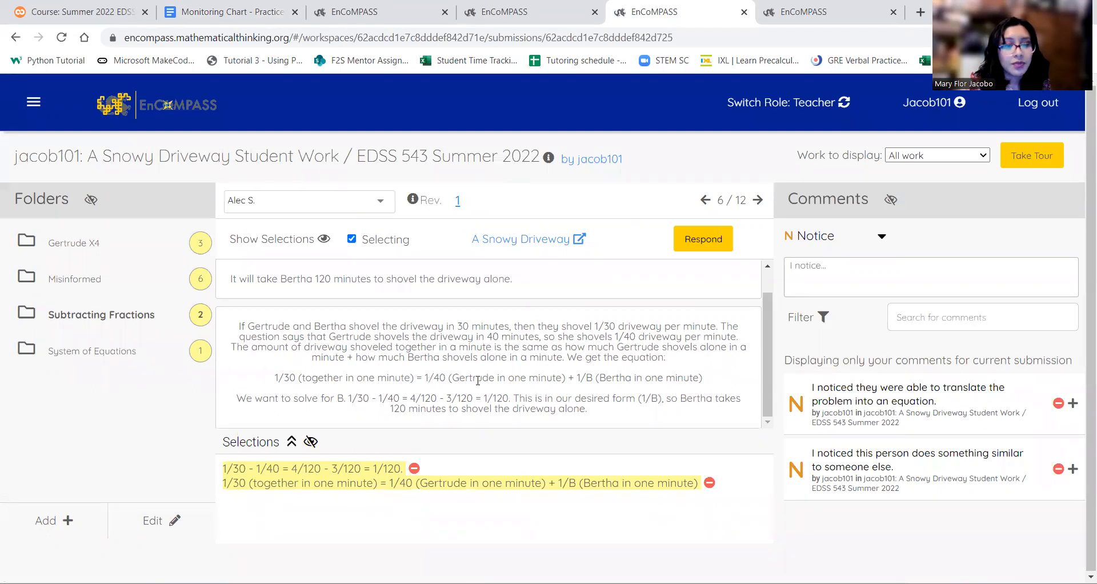
{"action": "mouse_move", "coordinate": [427, 391]}
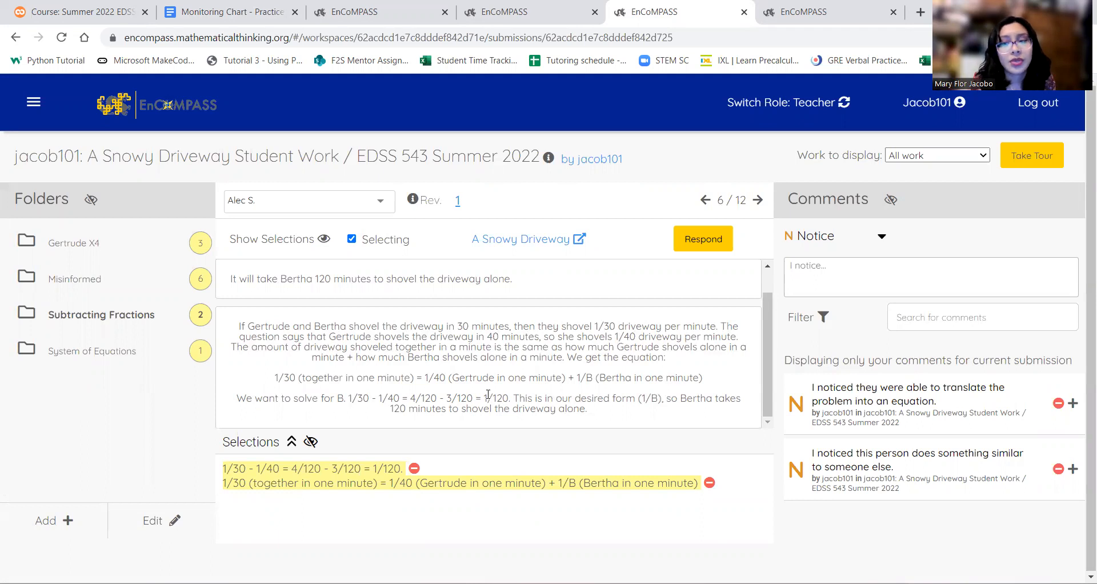
{"action": "left_click", "coordinate": [230, 11]}
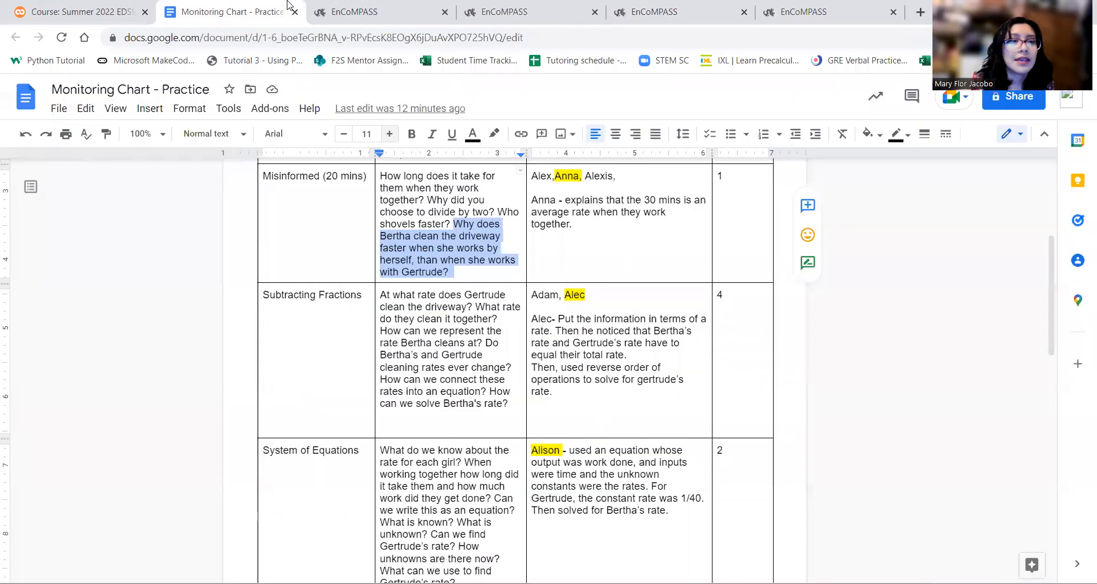
Step: Scroll to the chart's Connecting question(s) section on how the two equations connect
{"action": "scroll", "scroll_direction": "down", "scroll_amount": 3}
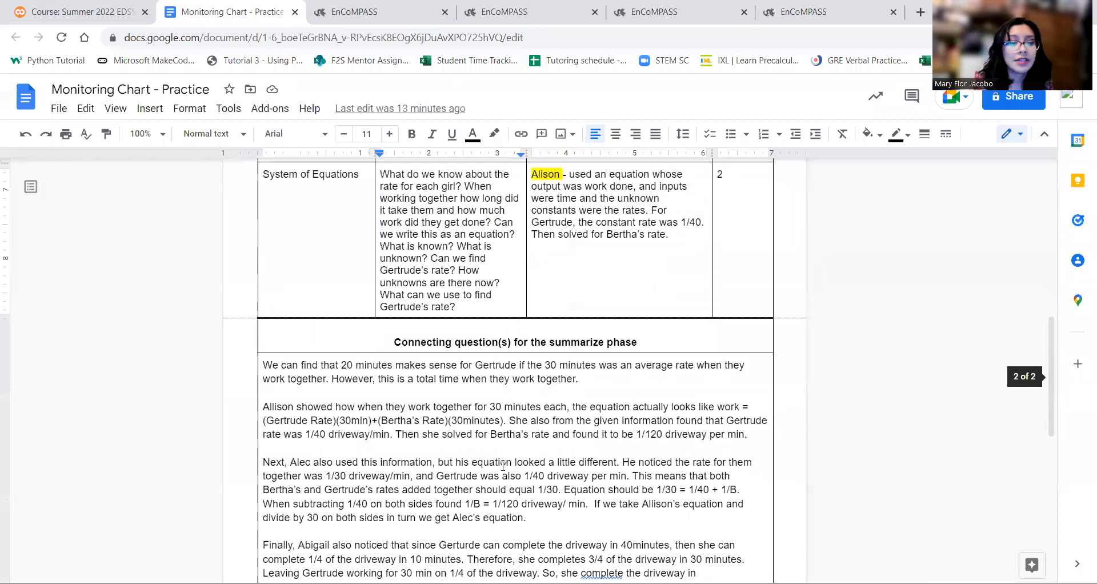
{"action": "scroll", "scroll_direction": "down", "scroll_amount": 3}
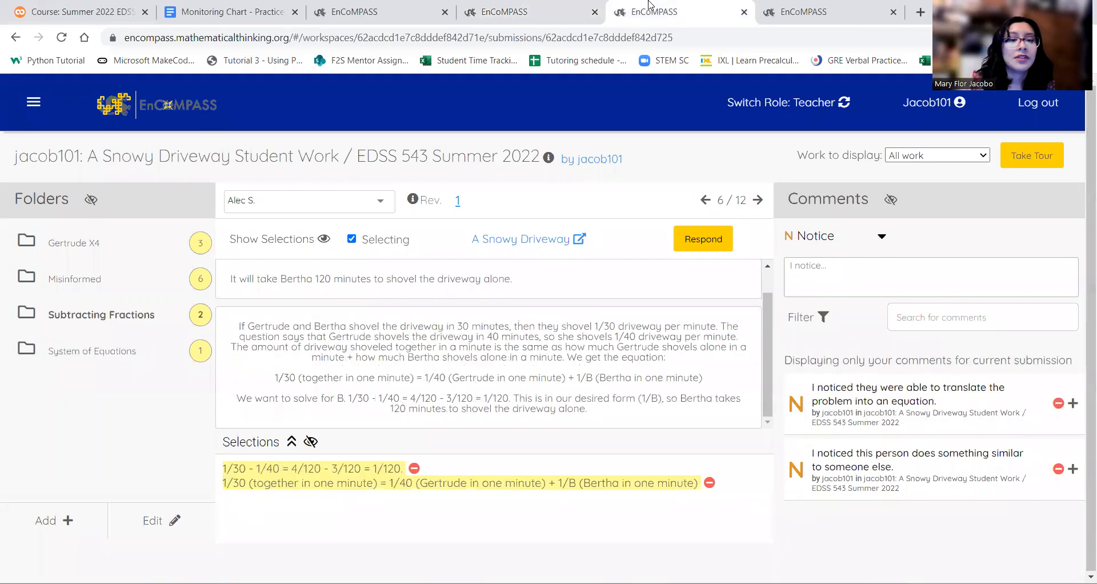
{"action": "mouse_move", "coordinate": [332, 392]}
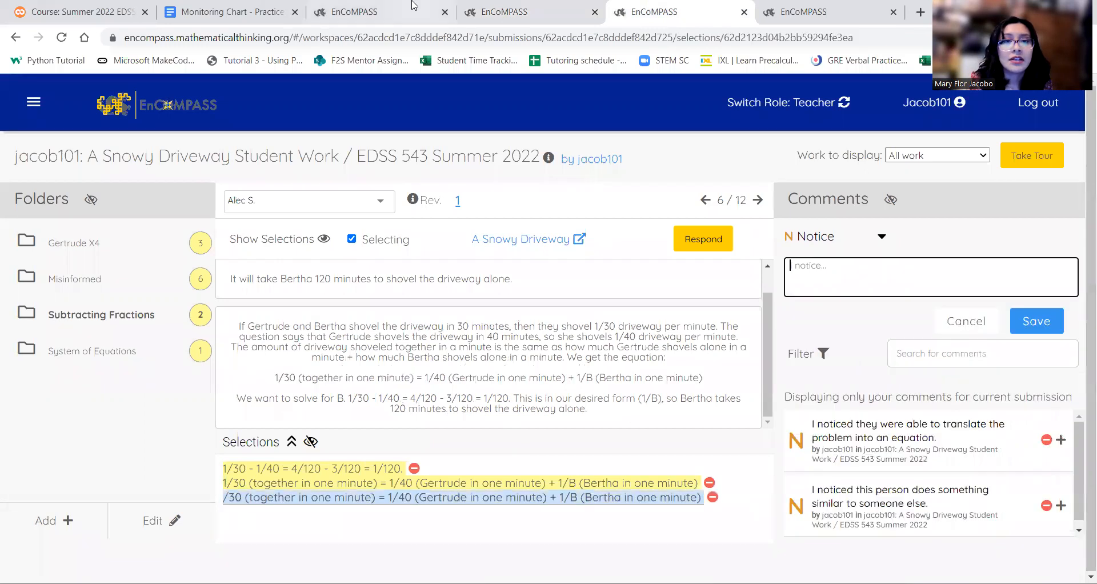
Step: Compare the System of Equations and Subtracting Fractions submissions, then return to the monitoring chart
{"action": "left_click", "coordinate": [757, 200]}
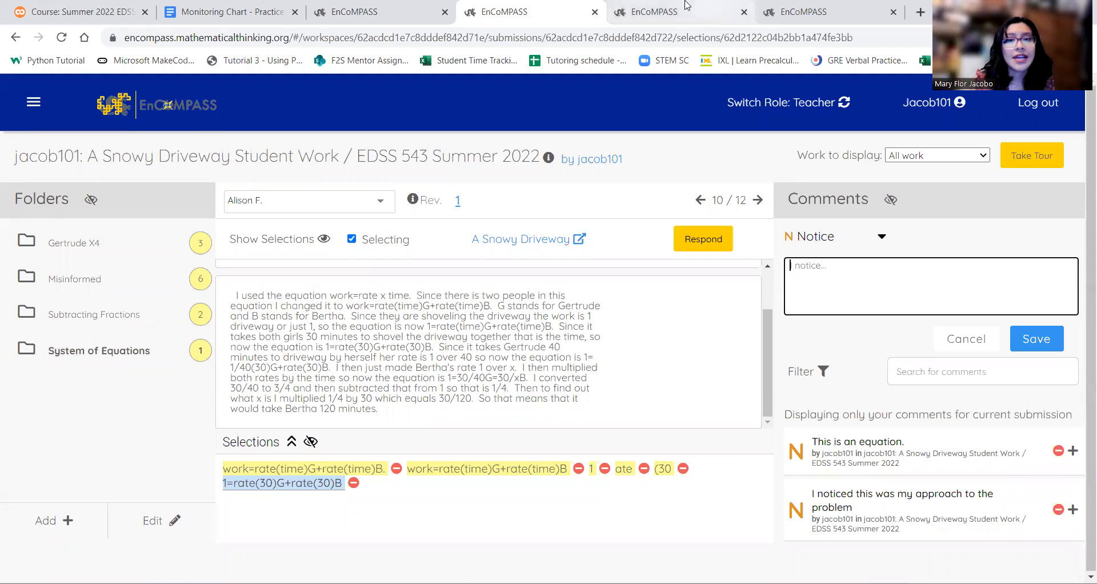
{"action": "left_click", "coordinate": [705, 201]}
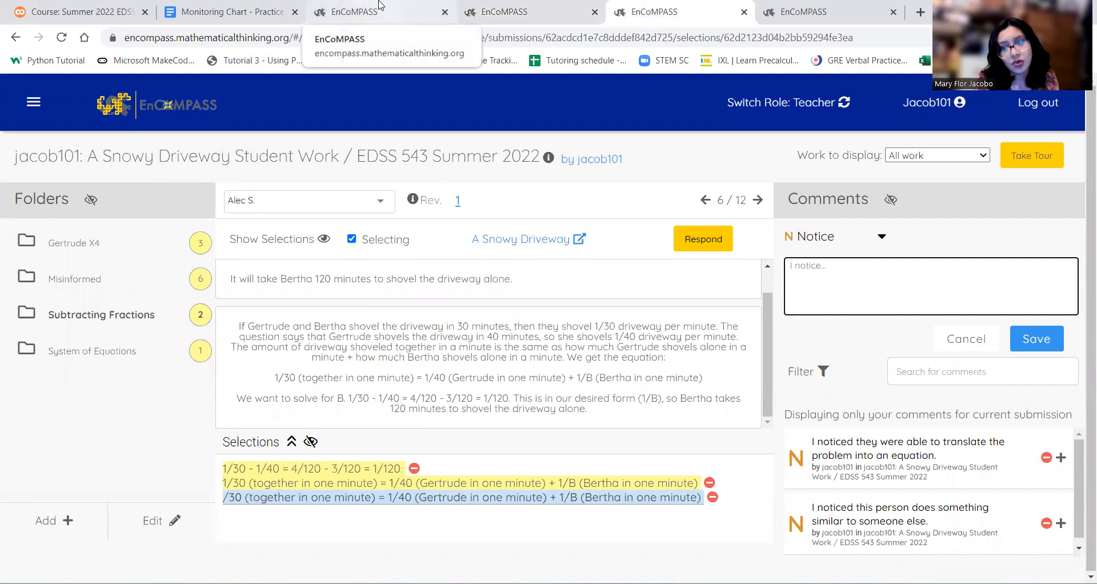
{"action": "left_click", "coordinate": [227, 11]}
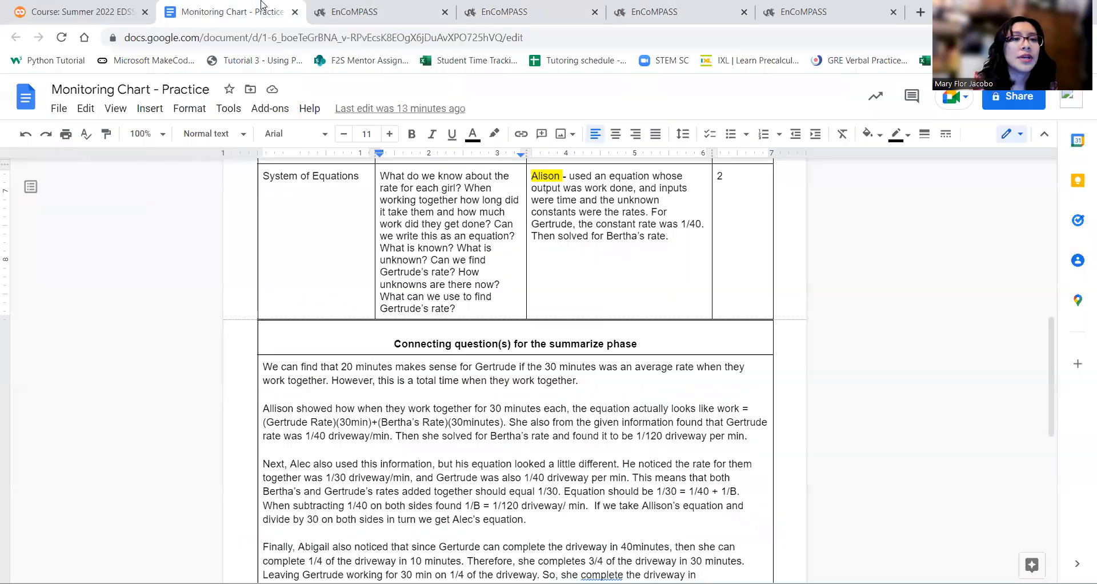
{"action": "scroll", "scroll_direction": "down", "scroll_amount": 3}
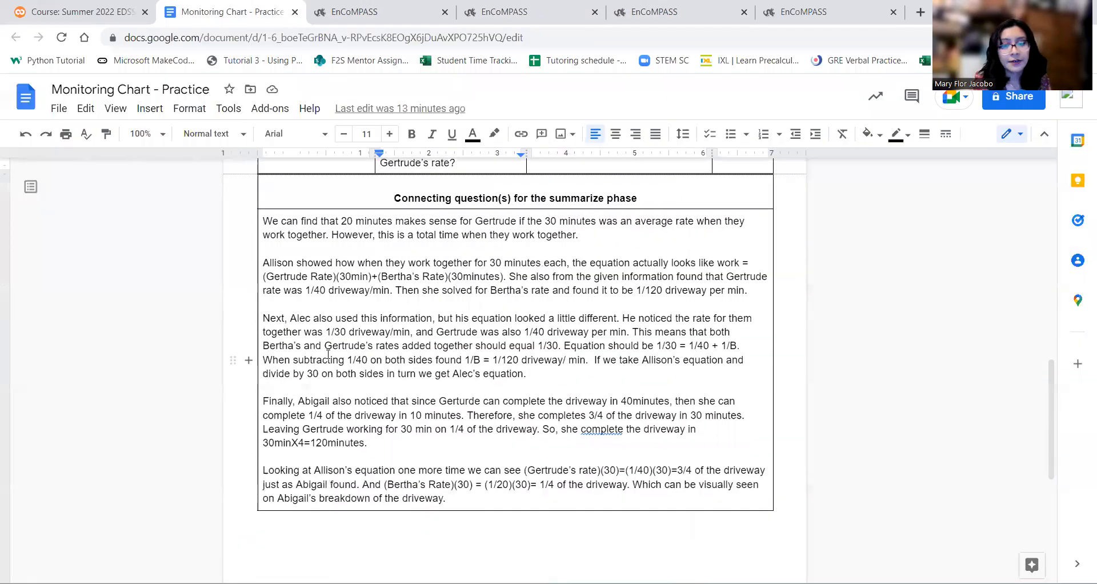
{"action": "scroll", "scroll_direction": "up", "scroll_amount": 3}
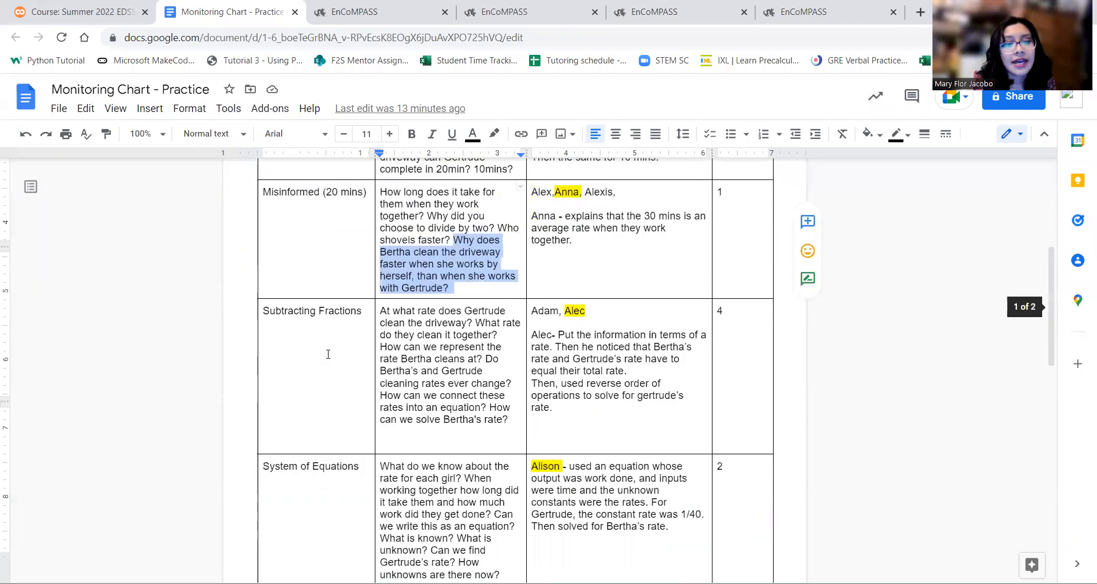
{"action": "scroll", "scroll_direction": "up", "scroll_amount": 3}
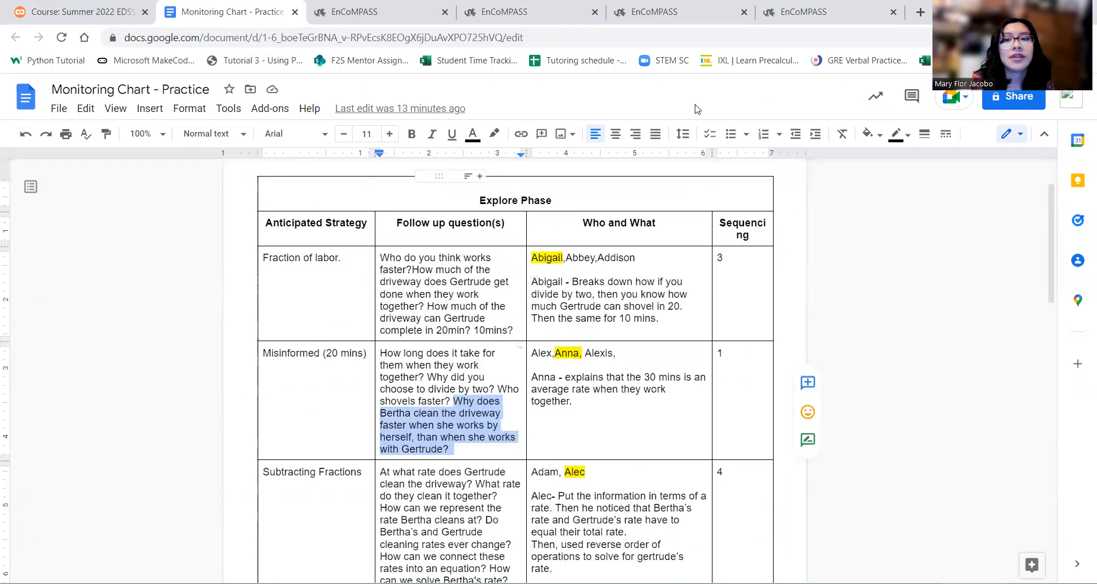
{"action": "left_click", "coordinate": [798, 11]}
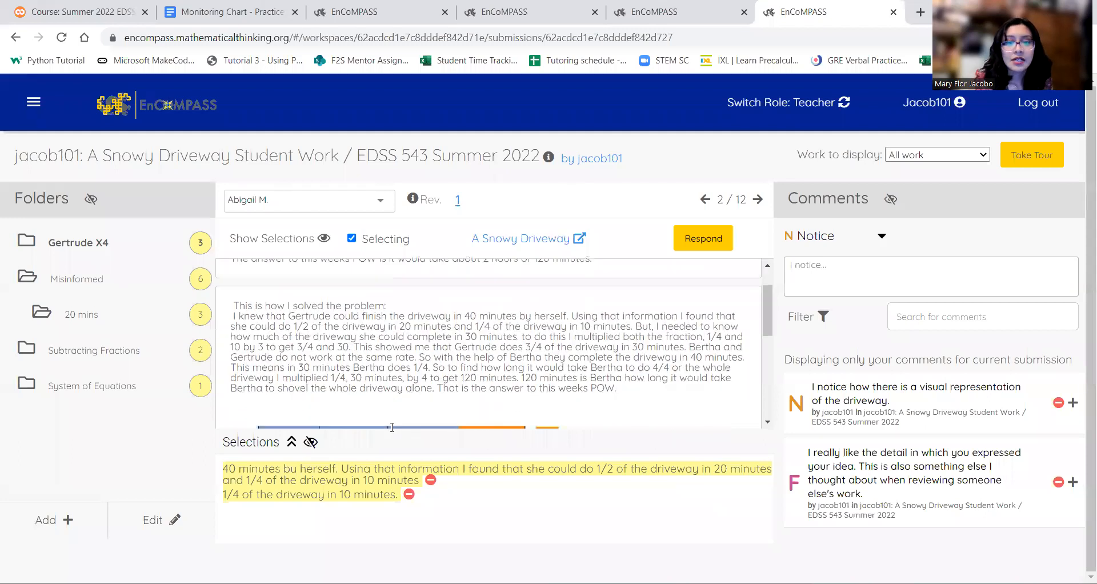
{"action": "scroll", "scroll_direction": "up", "scroll_amount": 3}
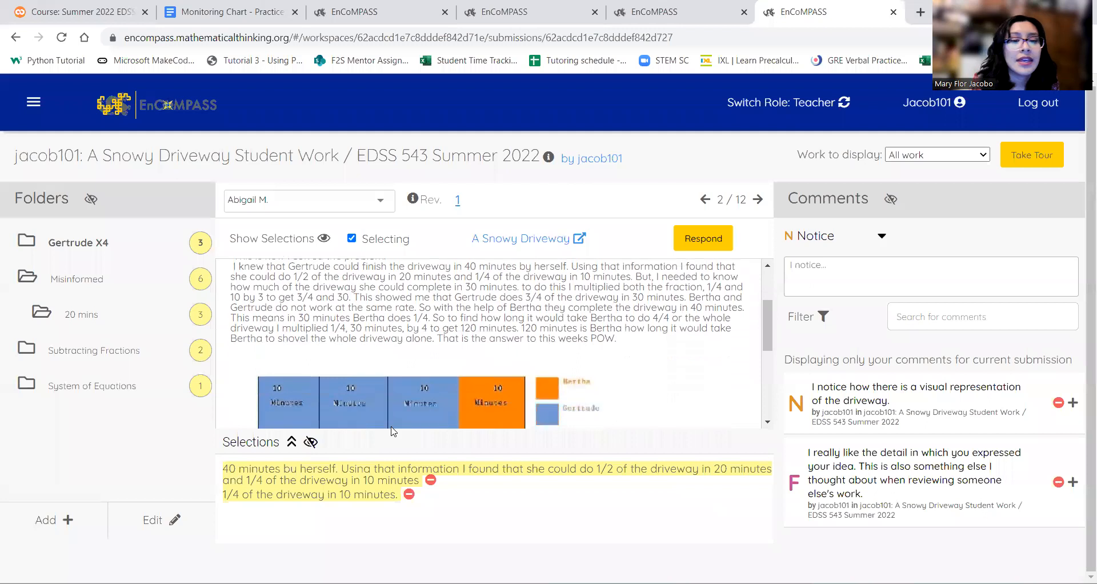
{"action": "scroll", "scroll_direction": "down", "scroll_amount": 3}
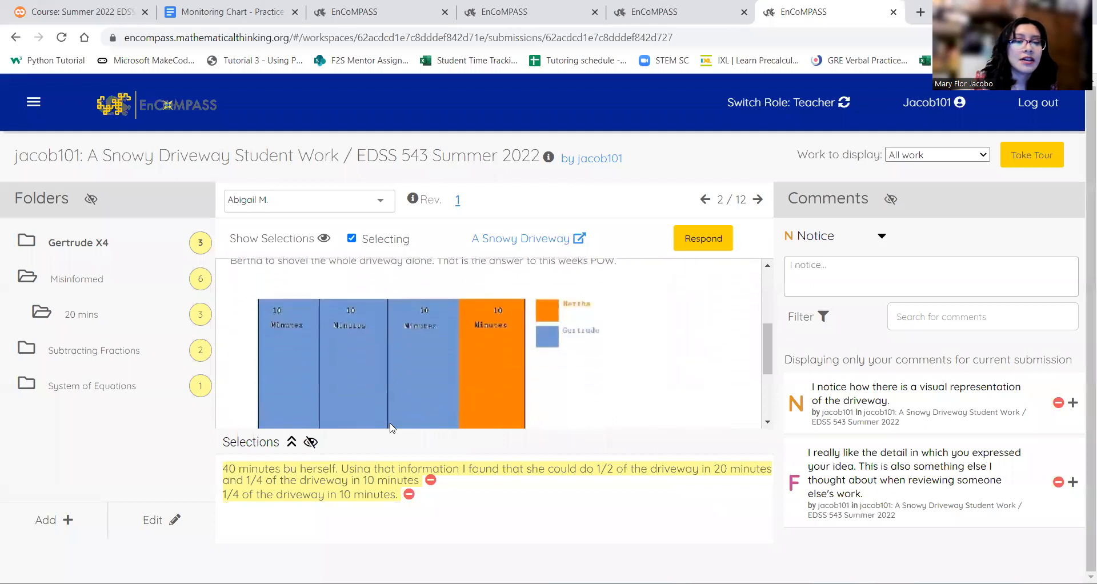
{"action": "scroll", "scroll_direction": "up", "scroll_amount": 3}
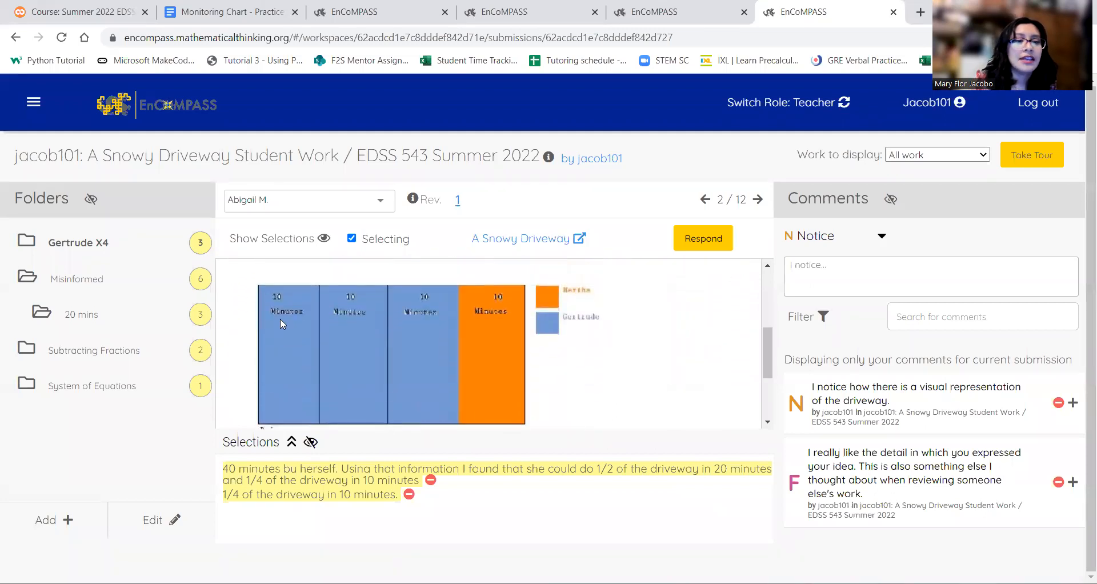
{"action": "mouse_move", "coordinate": [289, 326]}
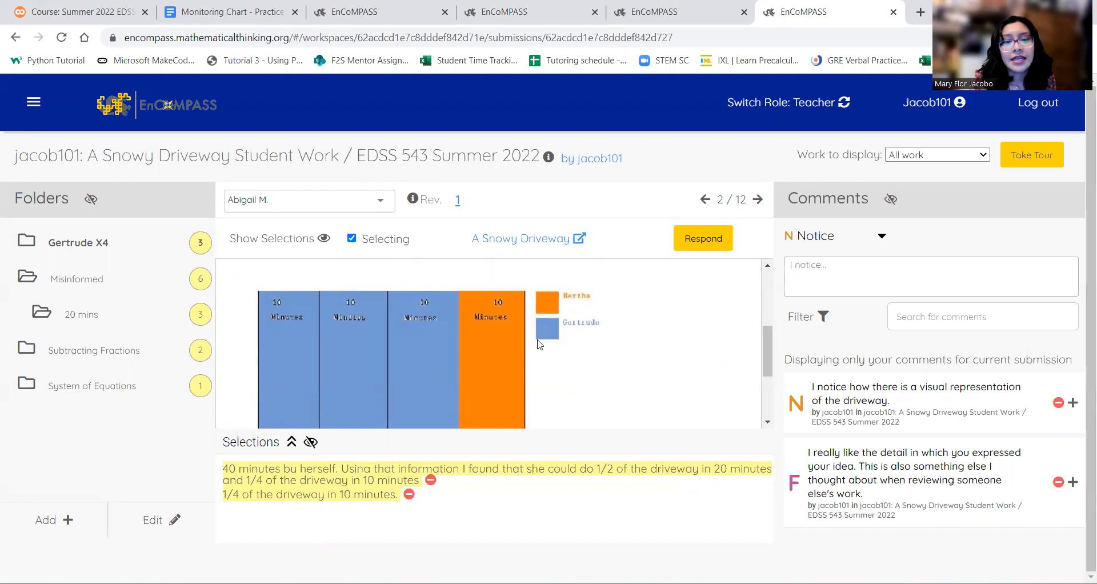
{"action": "scroll", "scroll_direction": "up", "scroll_amount": 3}
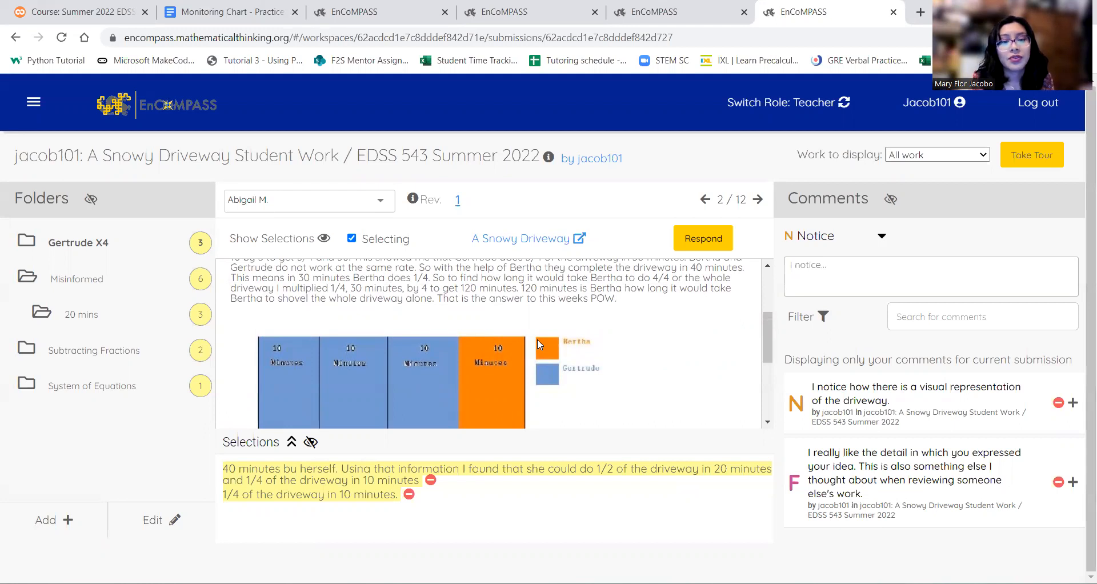
{"action": "mouse_move", "coordinate": [484, 293]}
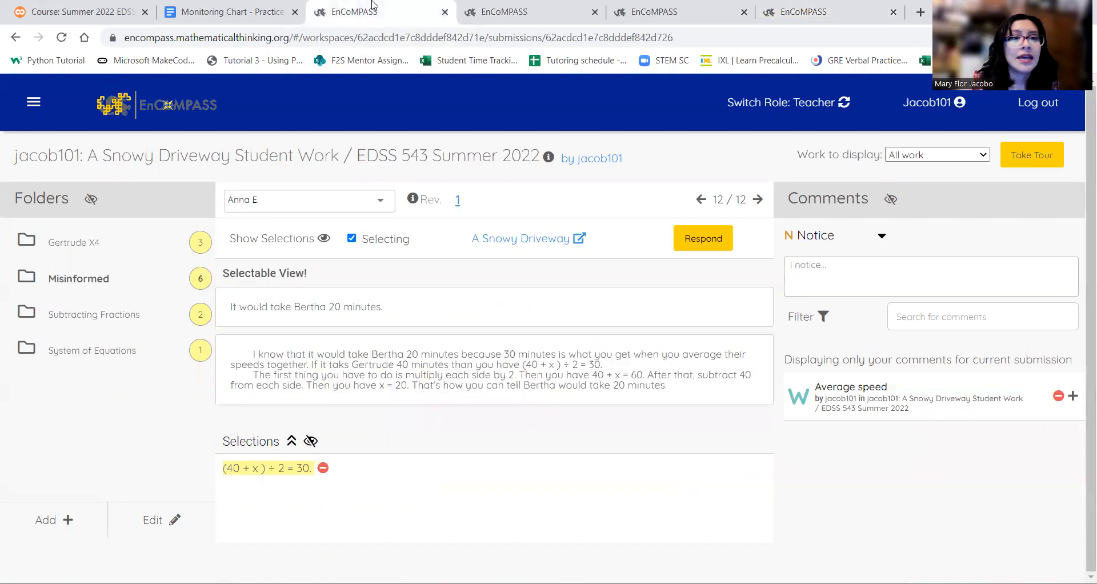
Step: Return to the monitoring chart and scroll to the summarize-phase connecting questions
{"action": "left_click", "coordinate": [230, 12]}
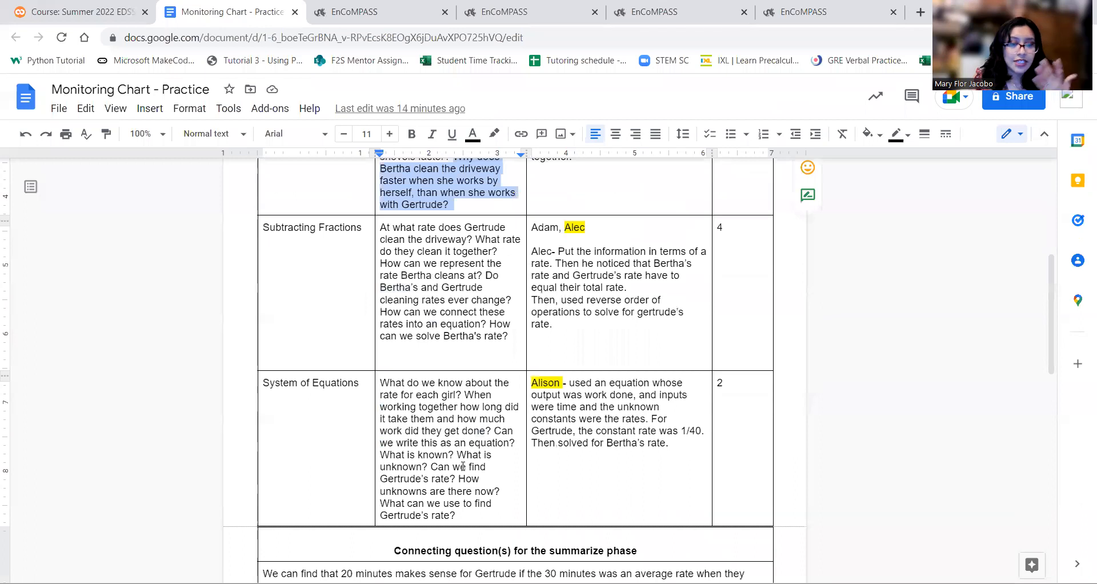
{"action": "scroll", "scroll_direction": "down", "scroll_amount": 3}
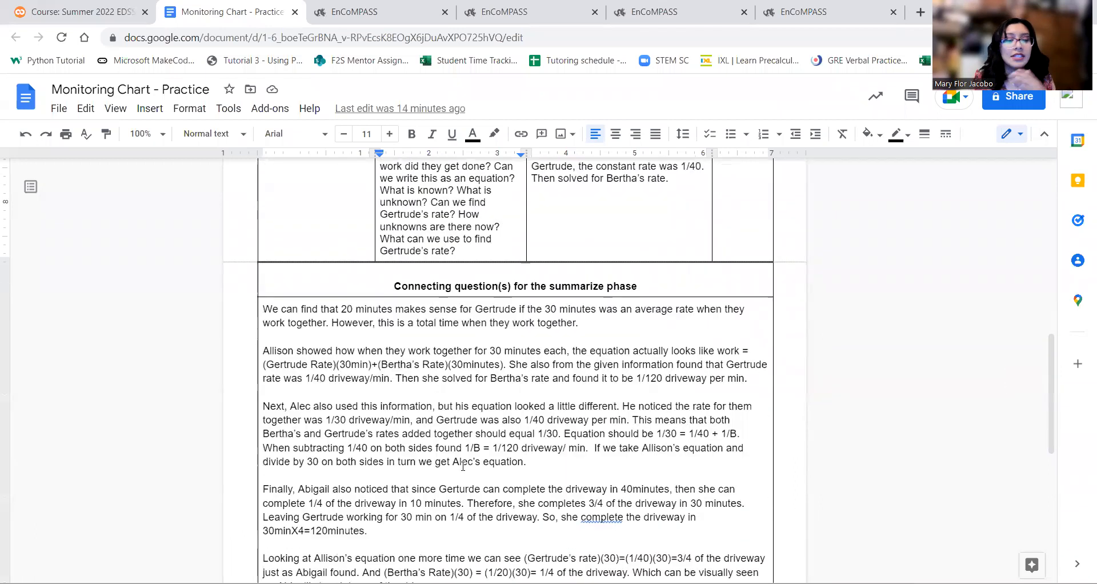
{"action": "scroll", "scroll_direction": "down", "scroll_amount": 3}
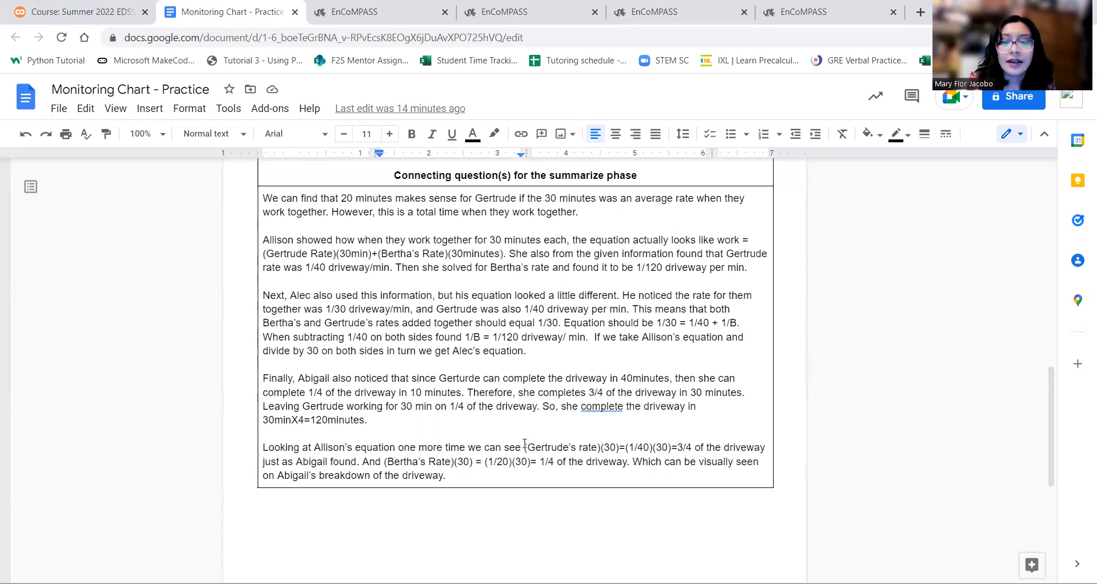
{"action": "scroll", "scroll_direction": "up", "scroll_amount": 3}
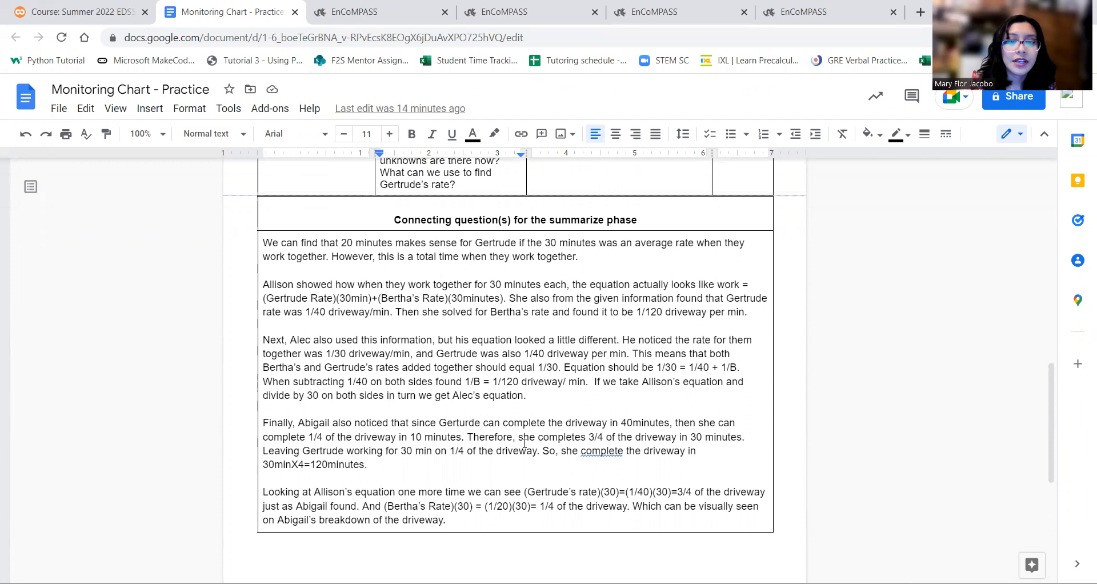
{"action": "scroll", "scroll_direction": "up", "scroll_amount": 3}
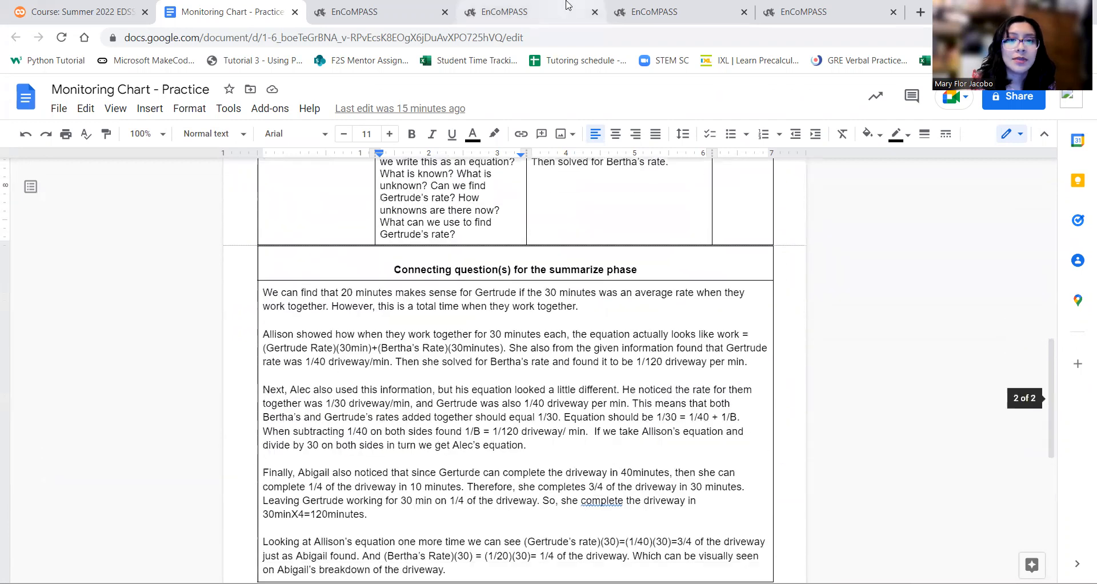
Step: Compare the System of Equations submission with the driveway diagram submission, then return to the chart
{"action": "left_click", "coordinate": [521, 11]}
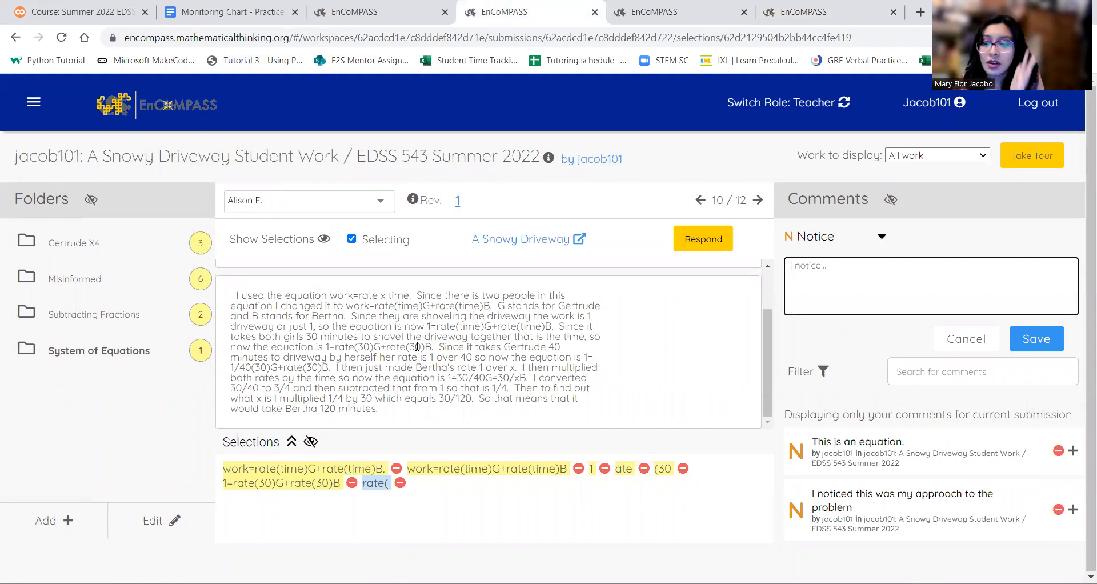
{"action": "left_click", "coordinate": [929, 285]}
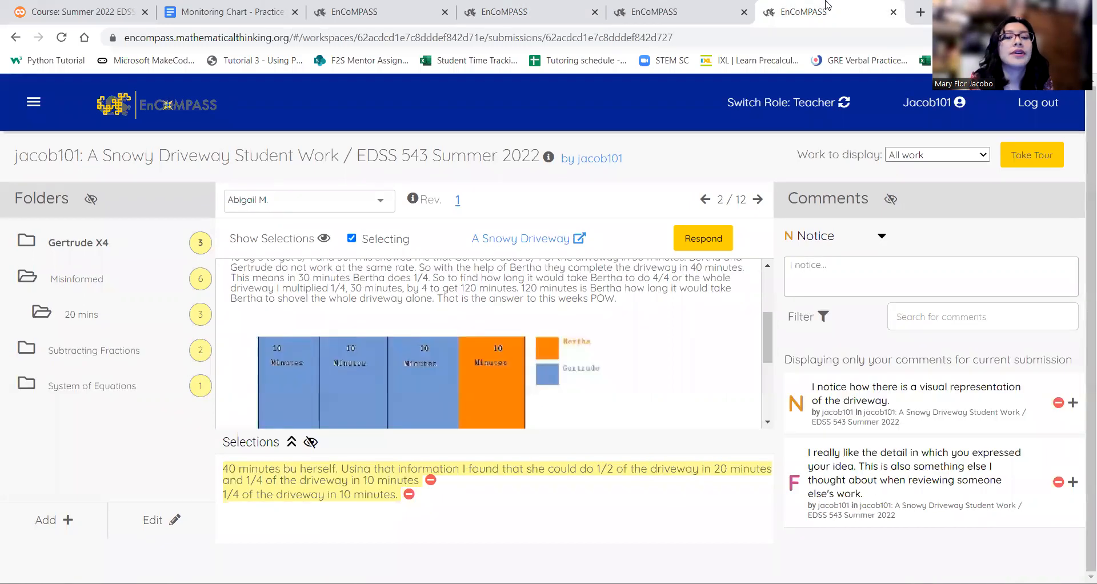
{"action": "mouse_move", "coordinate": [512, 381]}
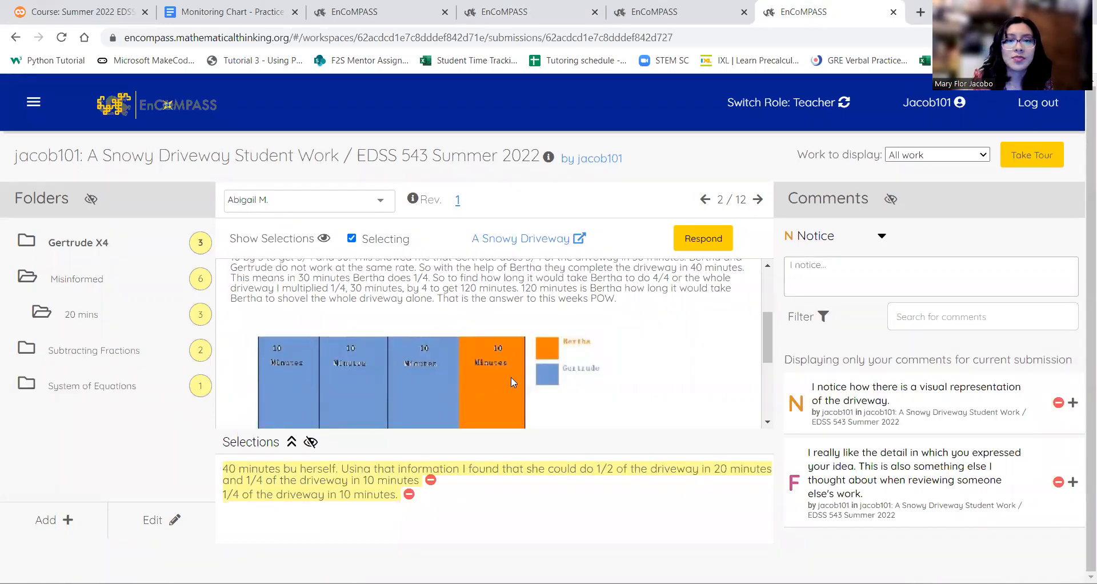
{"action": "mouse_move", "coordinate": [500, 395]}
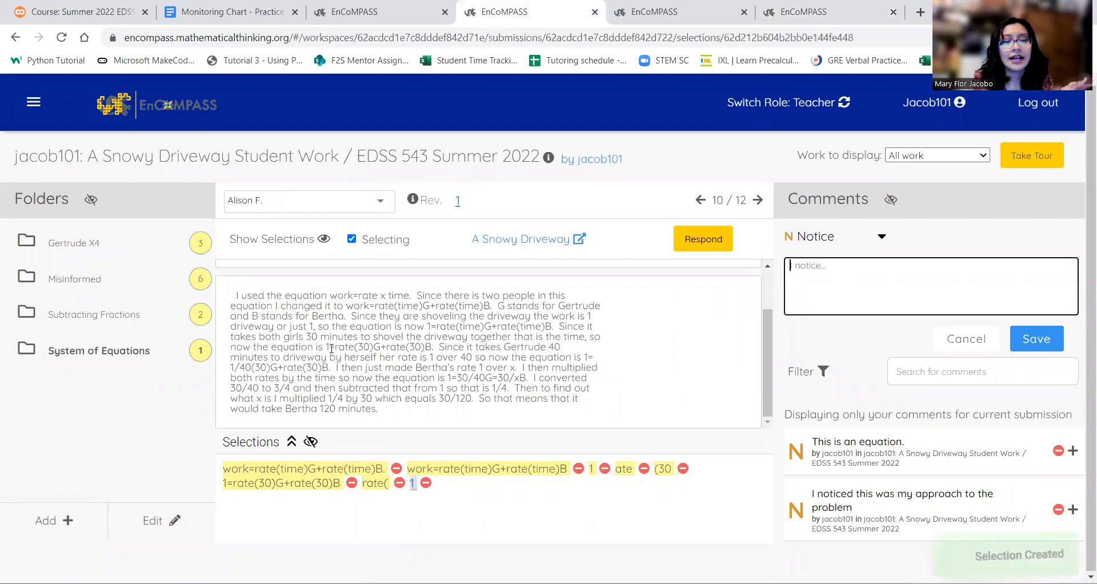
{"action": "left_click", "coordinate": [226, 11]}
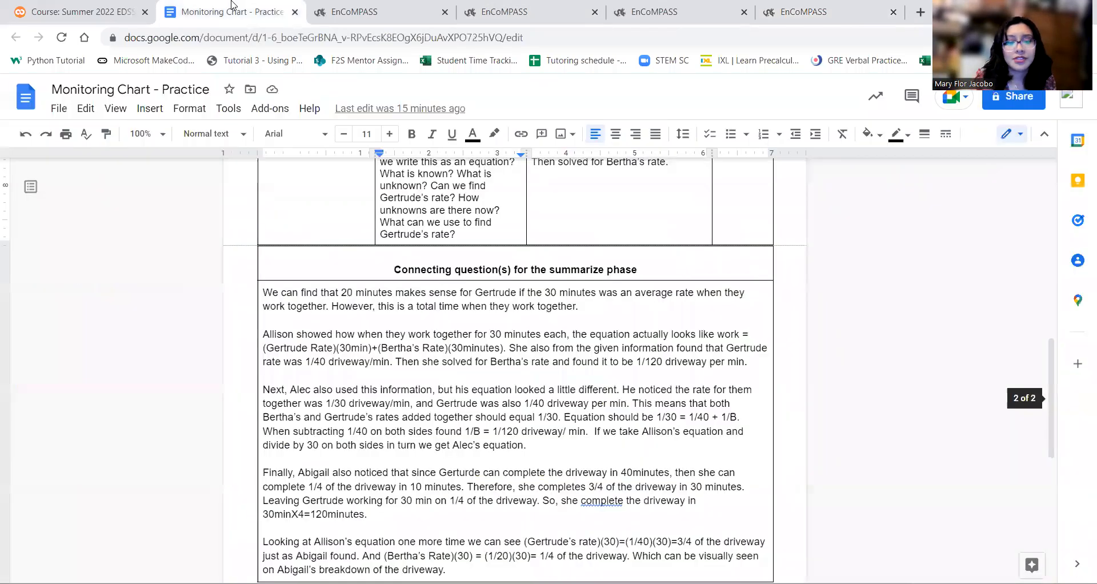
{"action": "scroll", "scroll_direction": "down", "scroll_amount": 3}
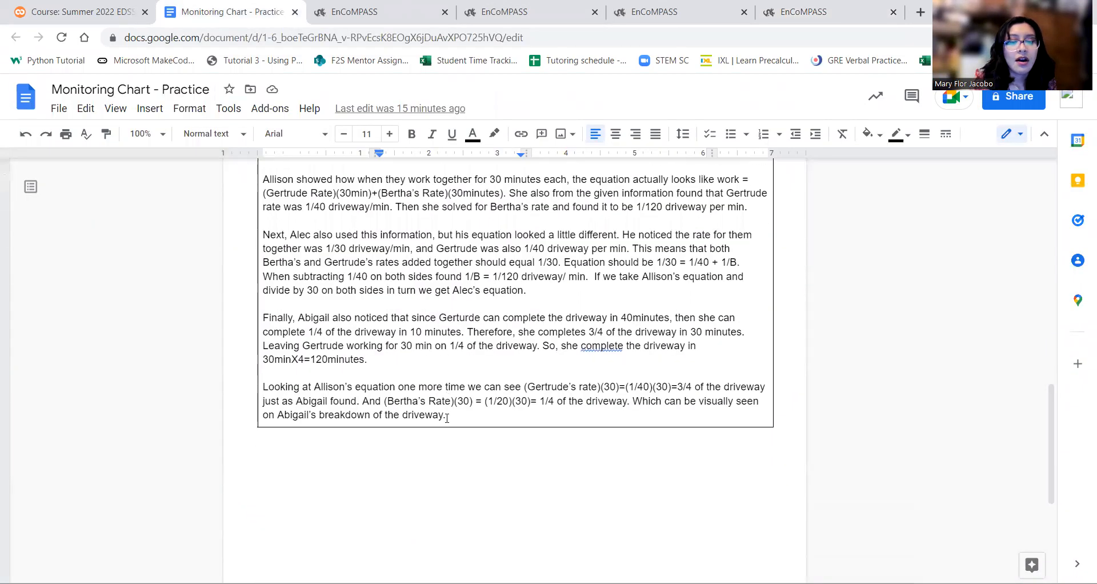
{"action": "scroll", "scroll_direction": "up", "scroll_amount": 3}
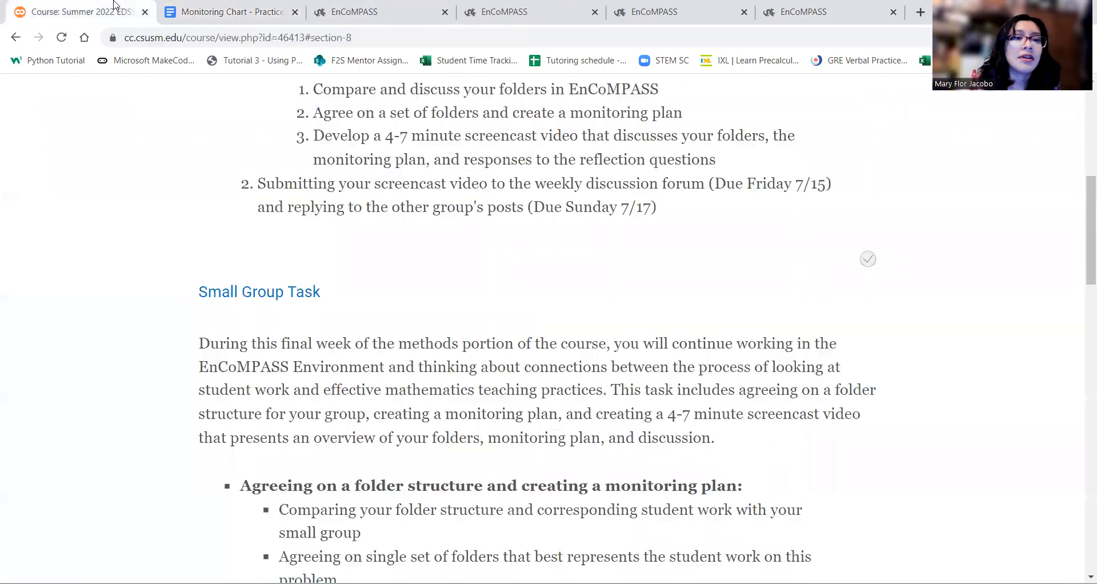
{"action": "scroll", "scroll_direction": "up", "scroll_amount": 3}
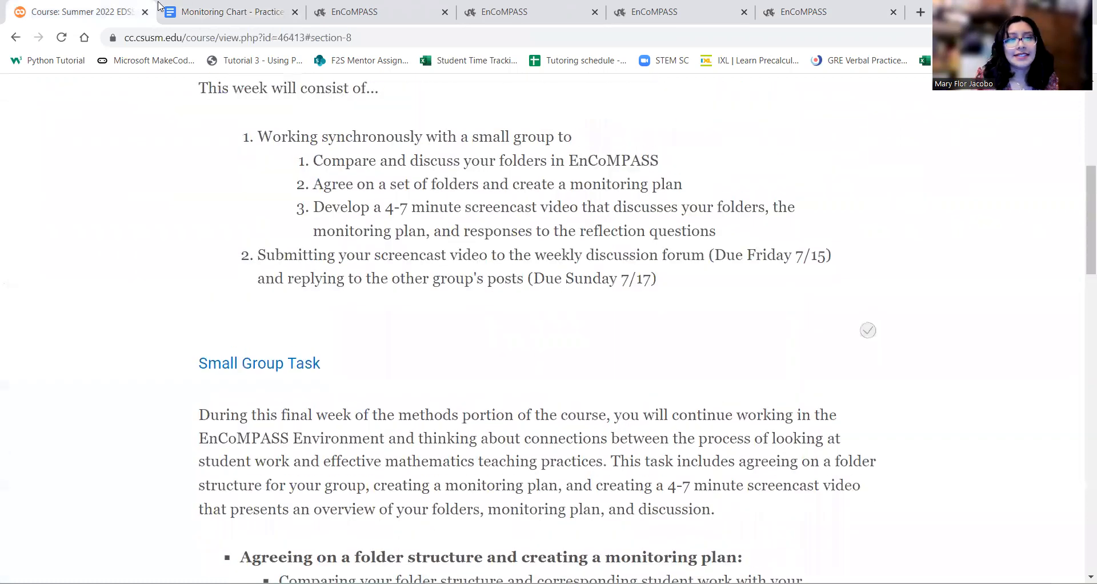
{"action": "left_click", "coordinate": [230, 11]}
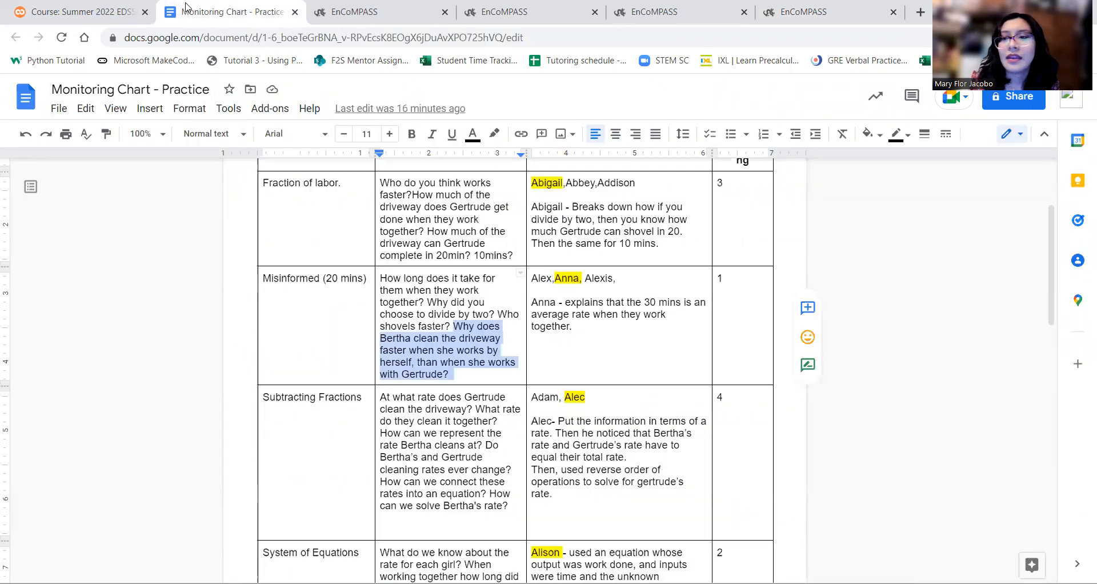